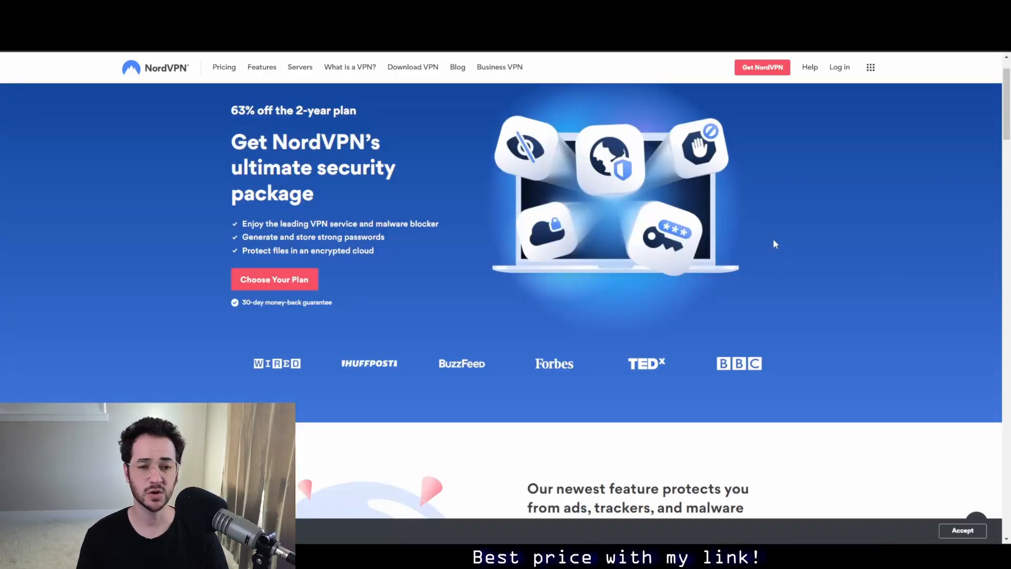
pyautogui.moveTo(501, 211)
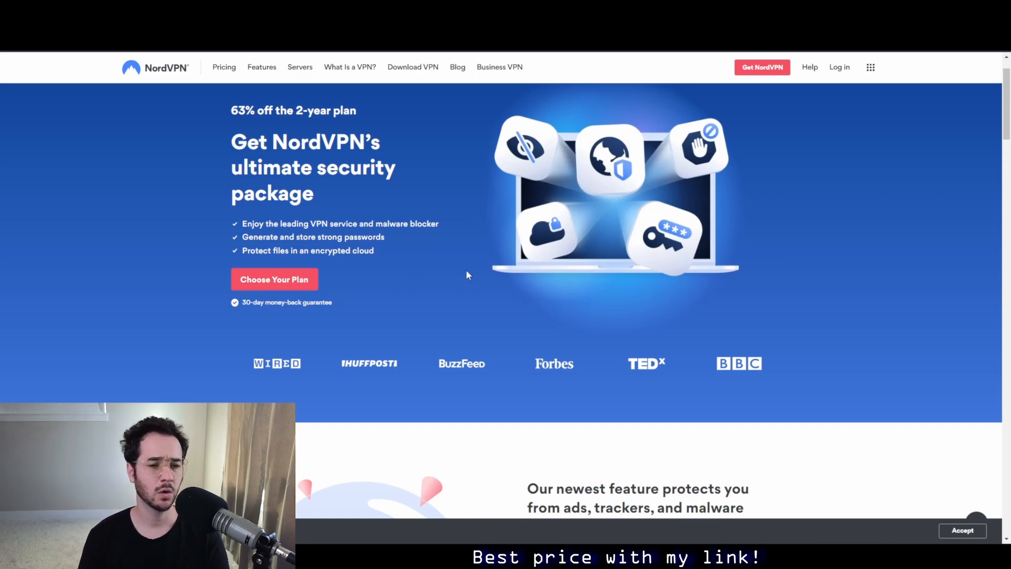
# Step: Compare monthly plan prices, then show 2-year prices: Complete $5.99, Plus $4.69, Standard $3.99
pyautogui.scroll(-3)
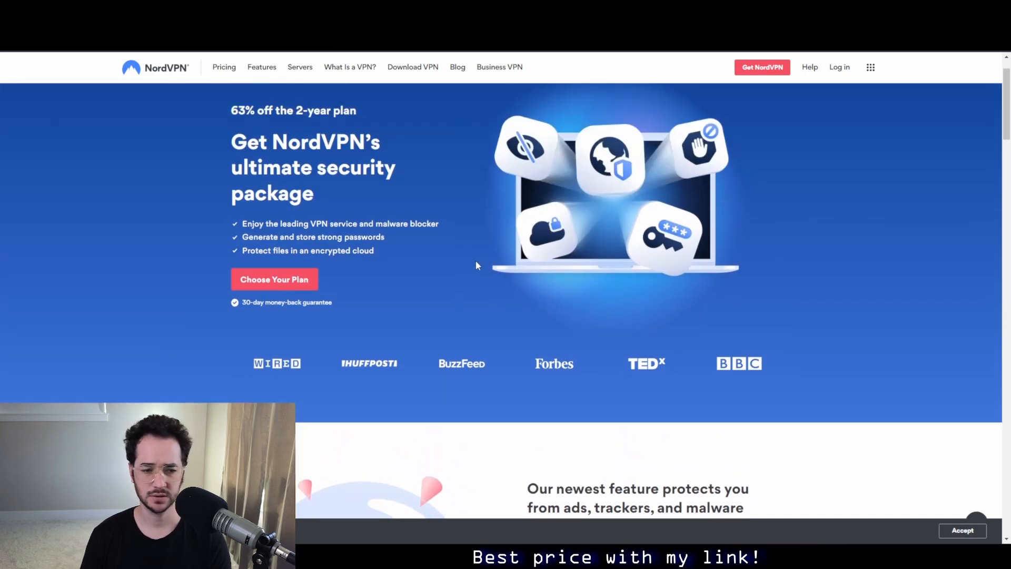
pyautogui.moveTo(557, 281)
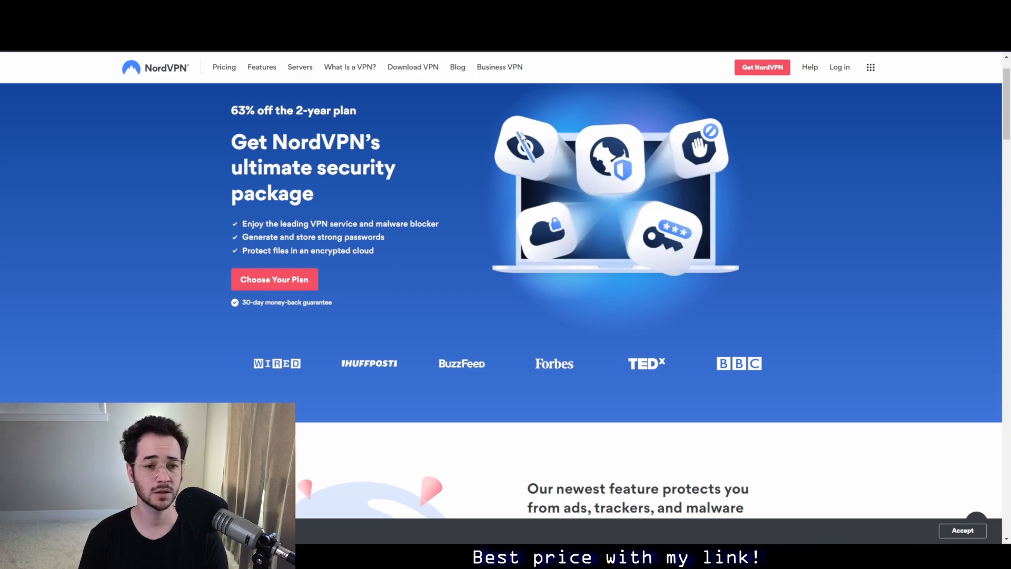
pyautogui.moveTo(526, 251)
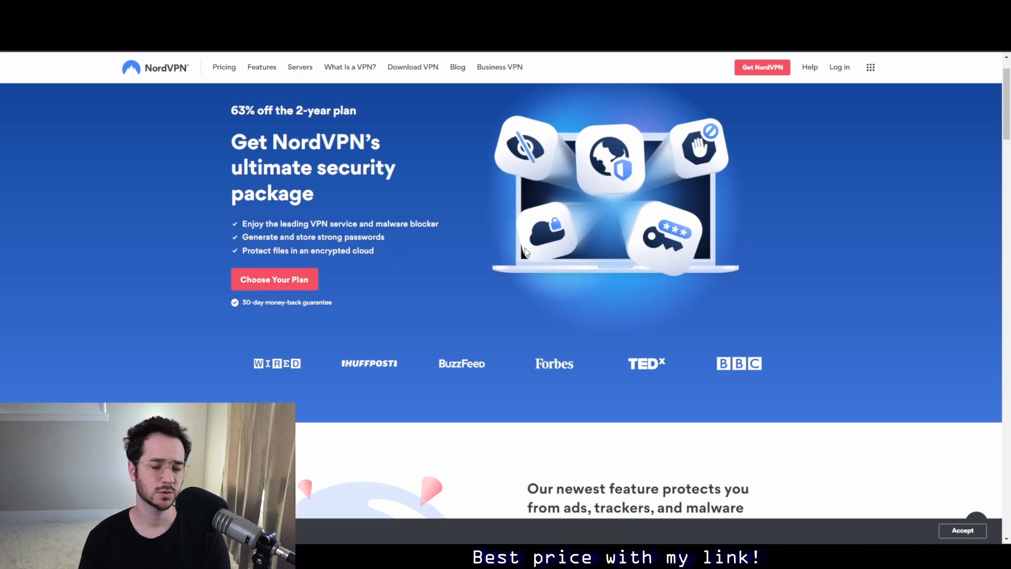
pyautogui.moveTo(604, 248)
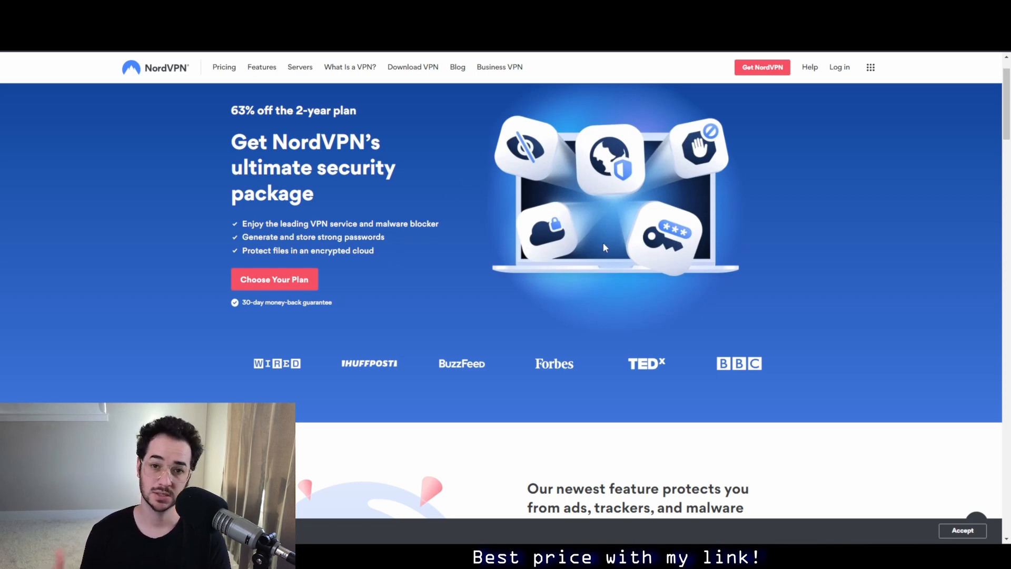
pyautogui.moveTo(605, 247)
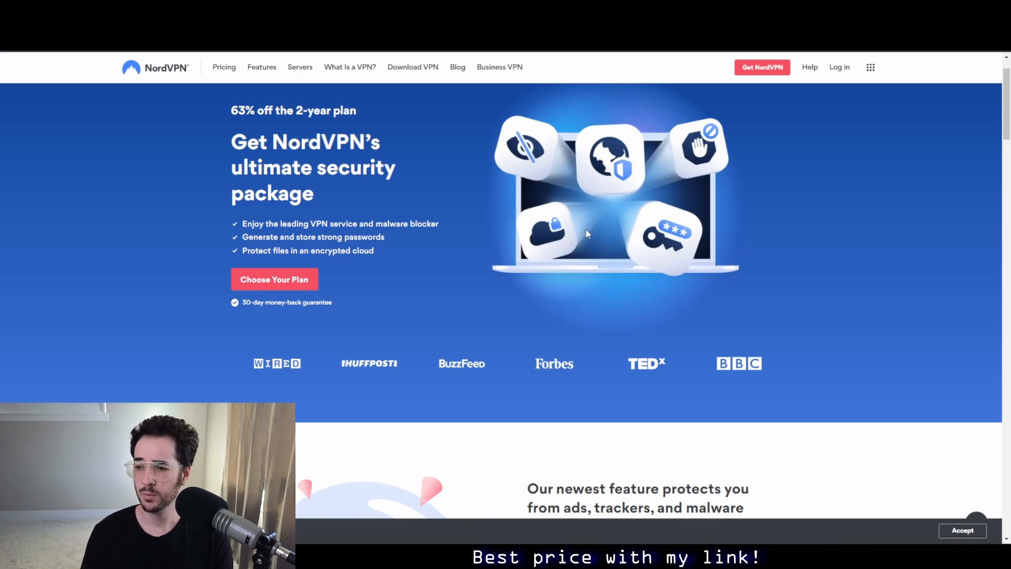
pyautogui.click(273, 279)
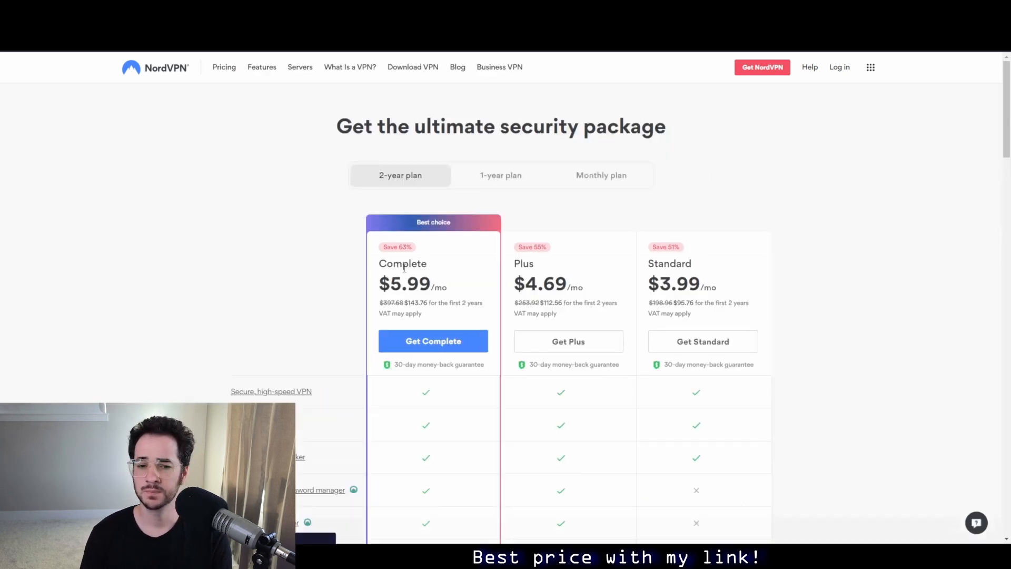
pyautogui.click(600, 175)
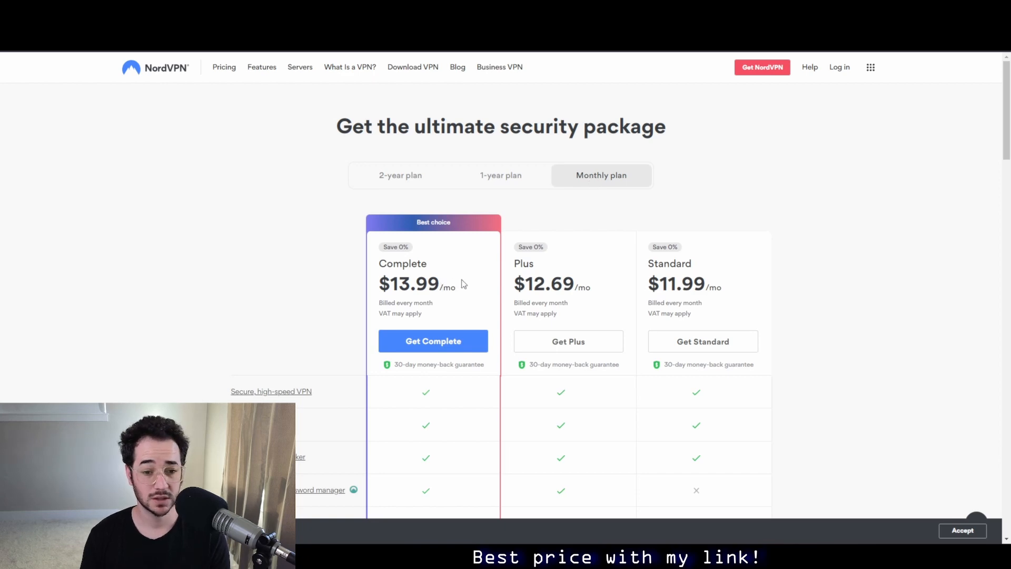
pyautogui.scroll(-3)
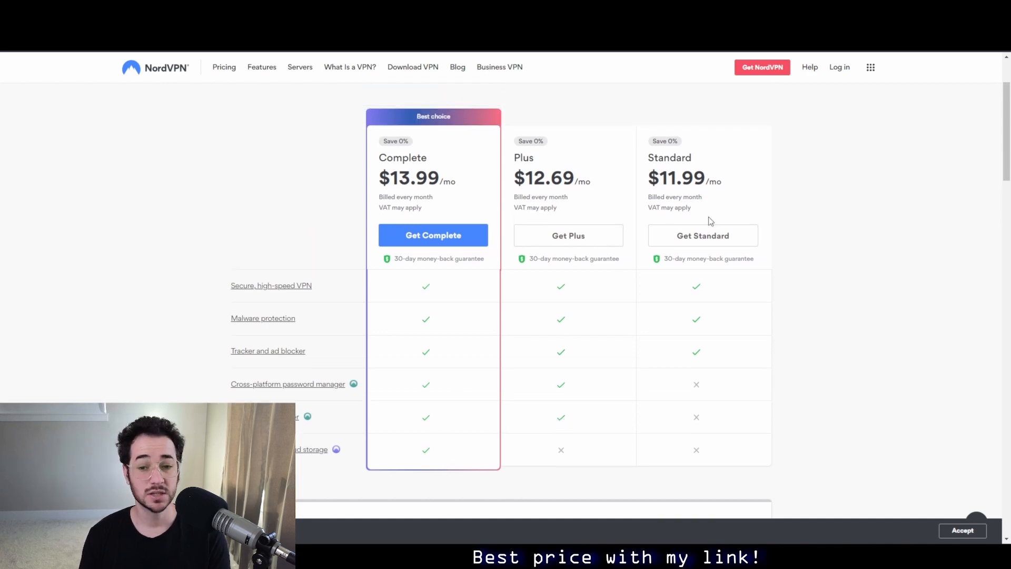
pyautogui.moveTo(703, 221)
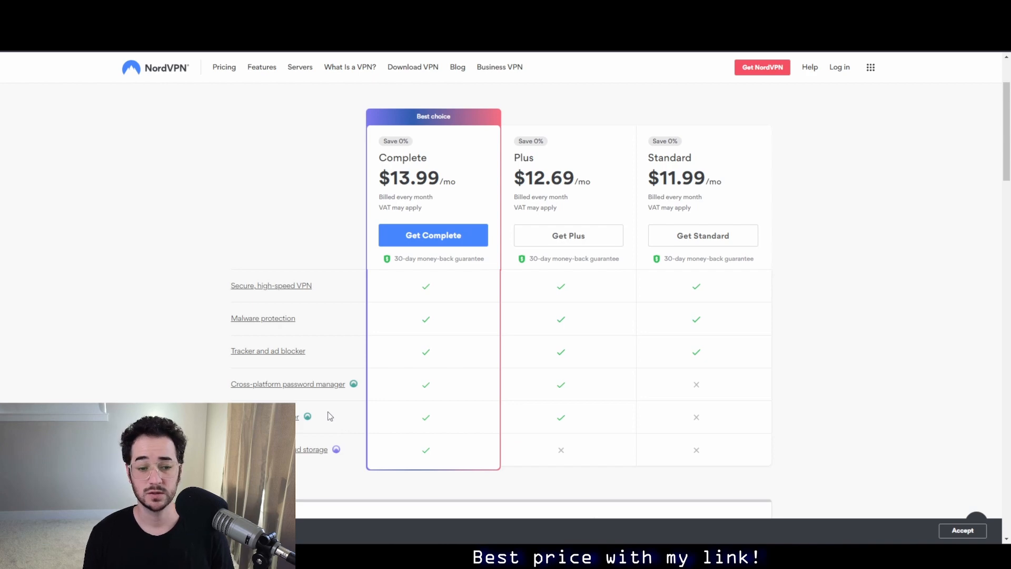
pyautogui.moveTo(528, 397)
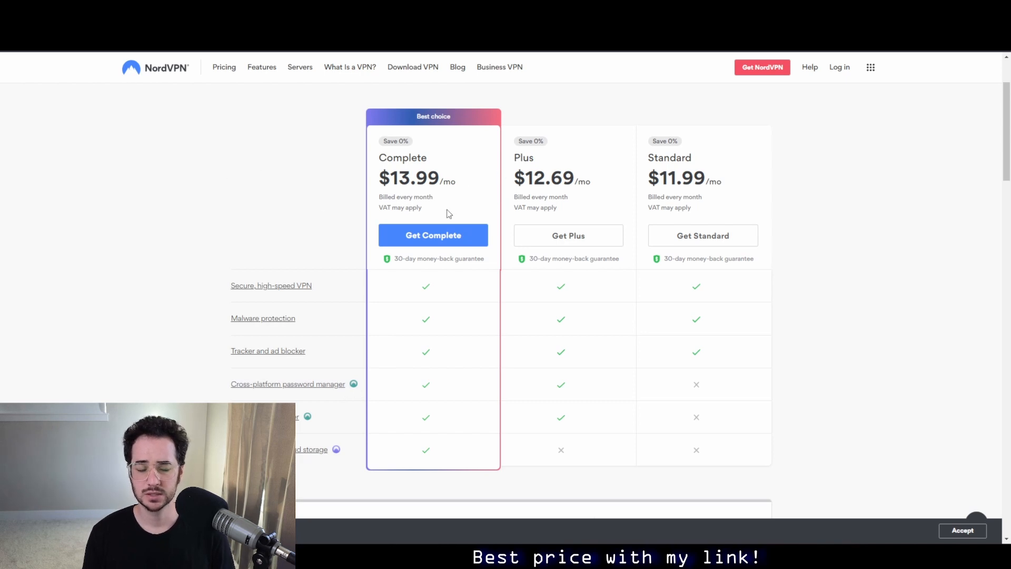
pyautogui.moveTo(432, 131)
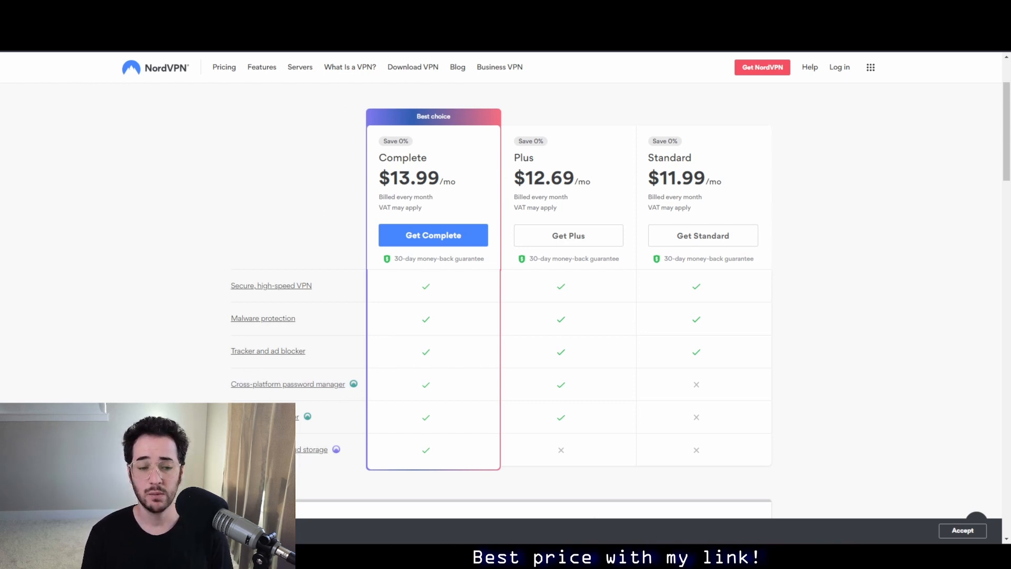
pyautogui.moveTo(316, 387)
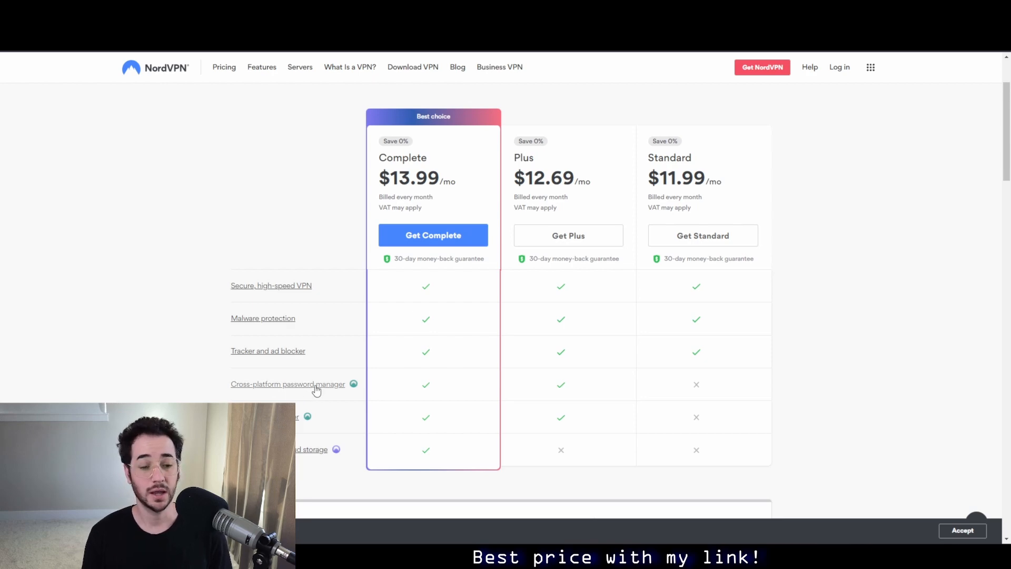
pyautogui.moveTo(311, 451)
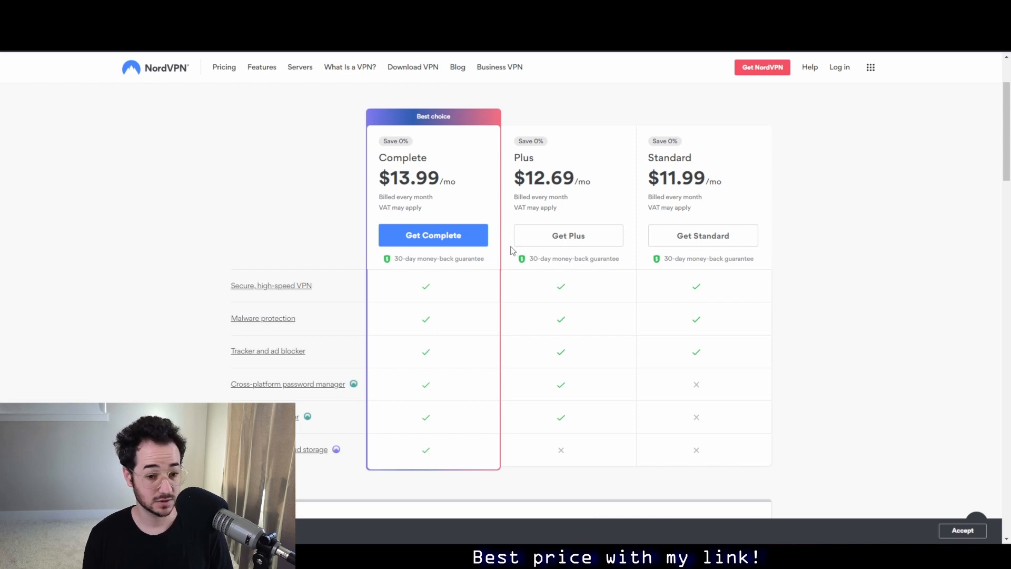
pyautogui.moveTo(504, 206)
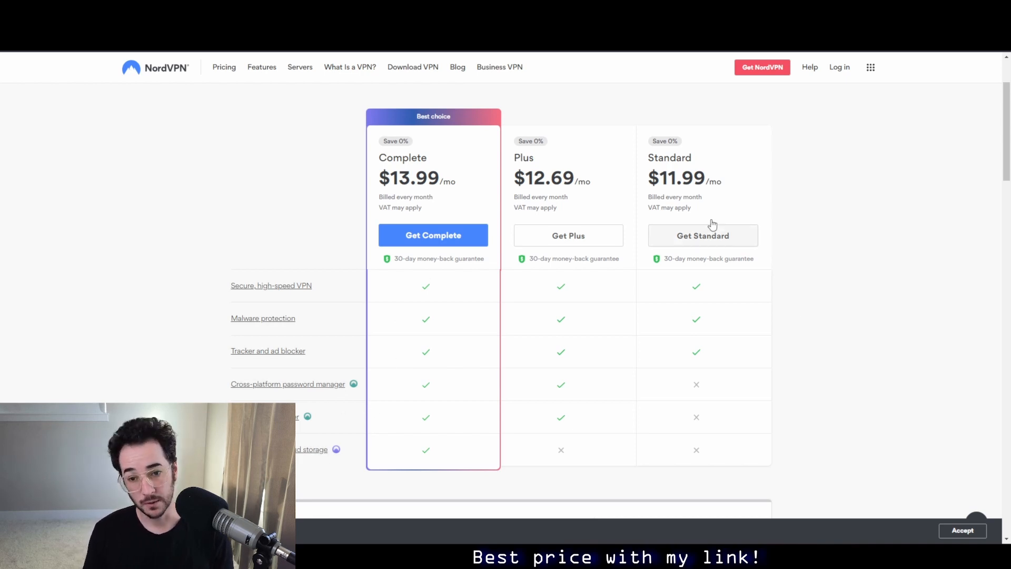
pyautogui.moveTo(773, 244)
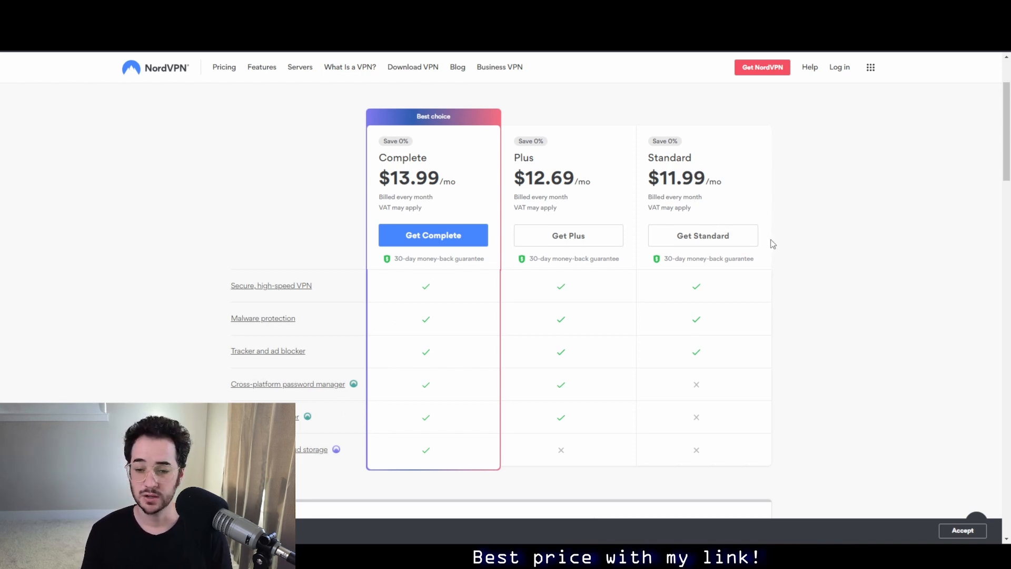
pyautogui.click(702, 235)
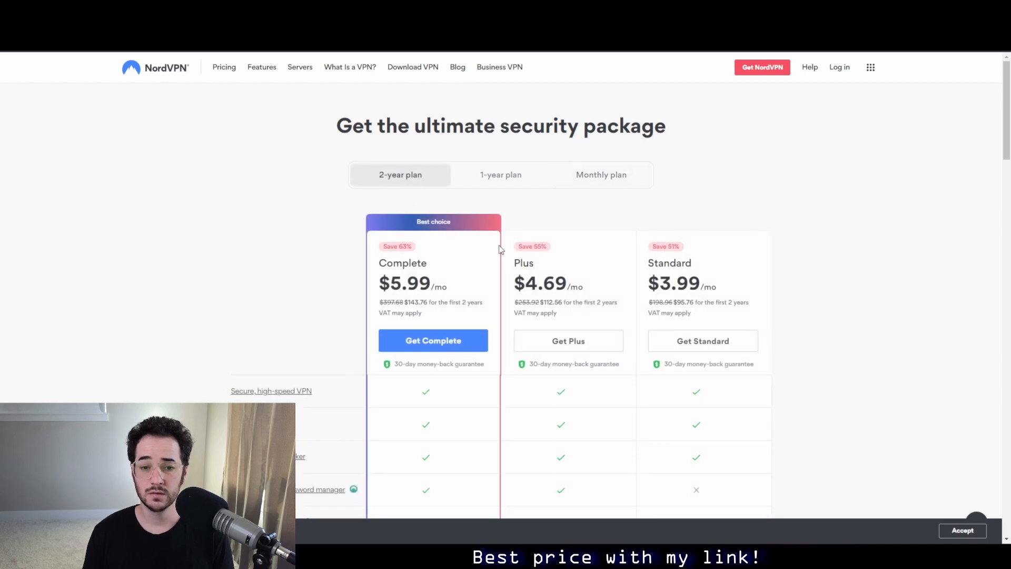
pyautogui.scroll(-3)
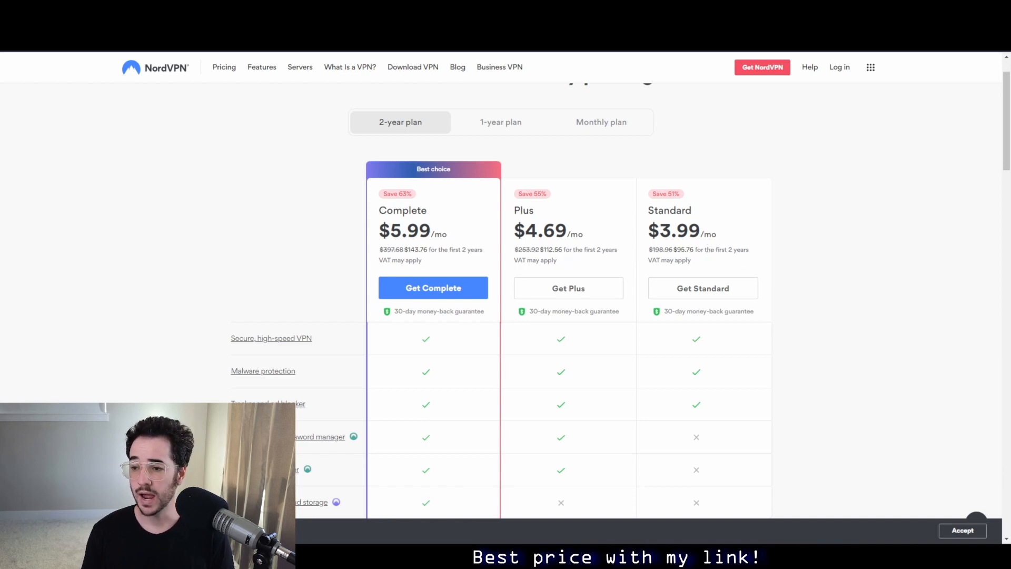
pyautogui.click(501, 122)
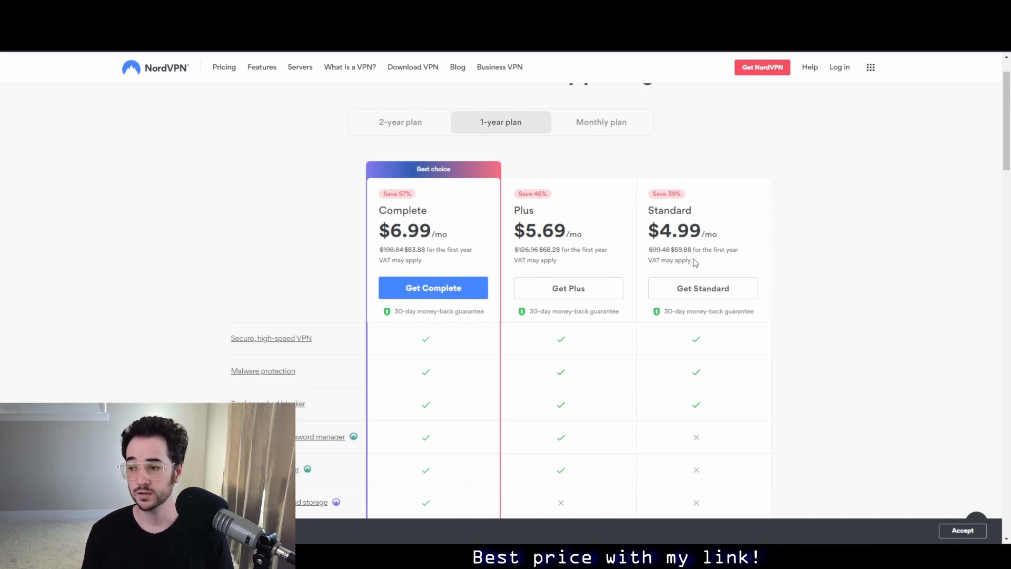
pyautogui.moveTo(598, 218)
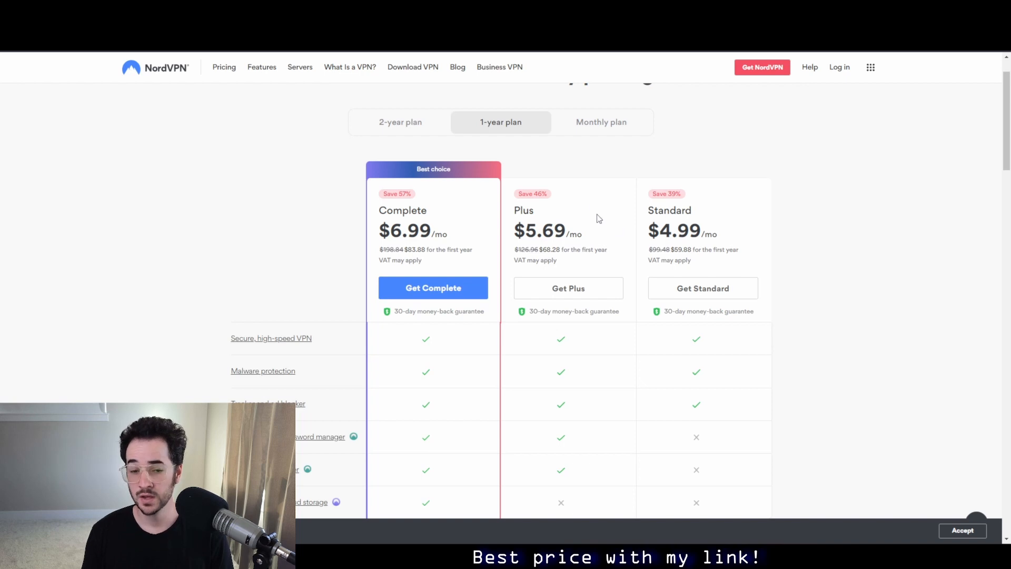
pyautogui.click(400, 122)
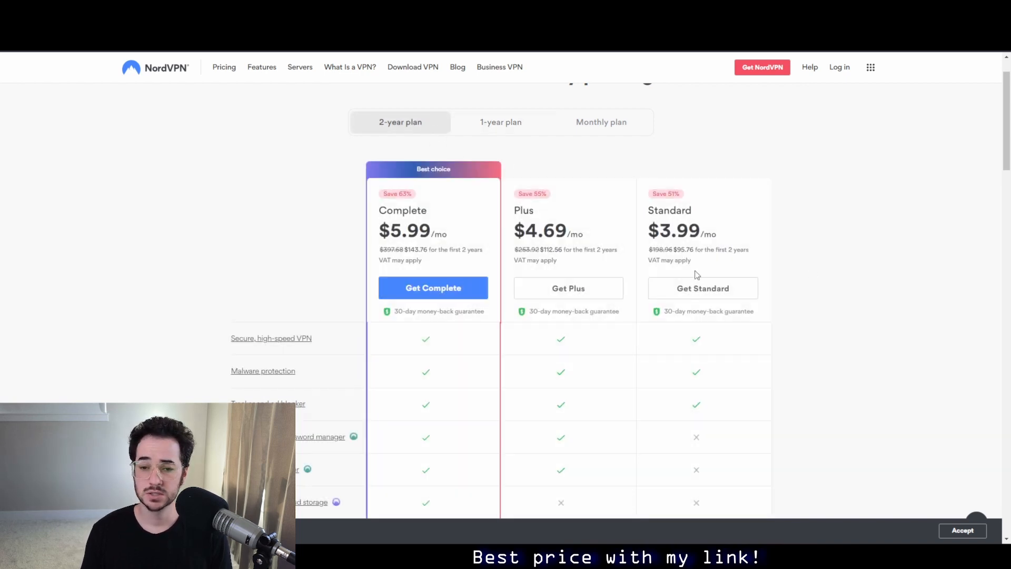
pyautogui.scroll(-3)
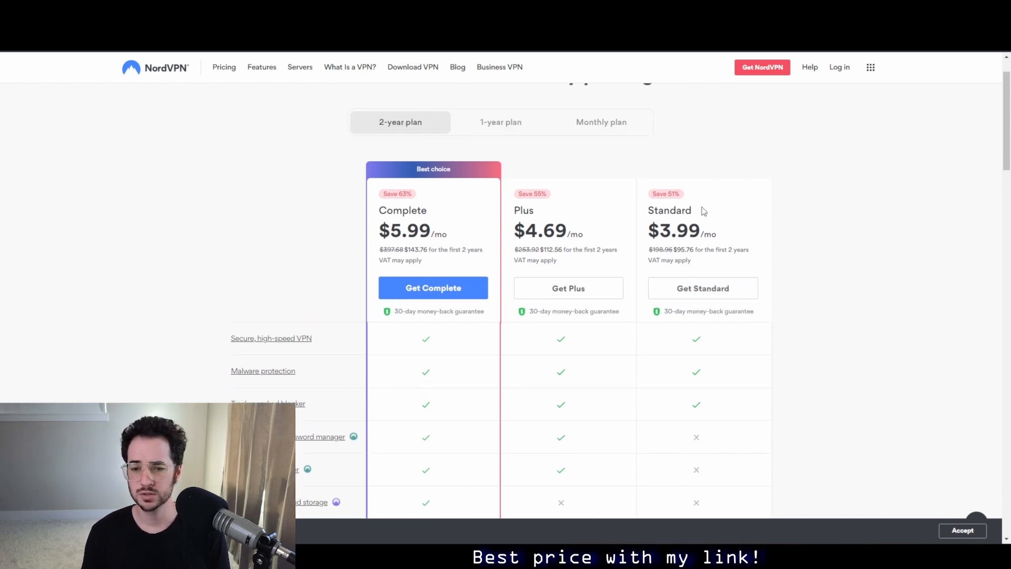
# Step: Highlight the Standard plan's two-year total and compare 1-year against 2-year prices
pyautogui.moveTo(650, 250); pyautogui.dragTo(692, 260)
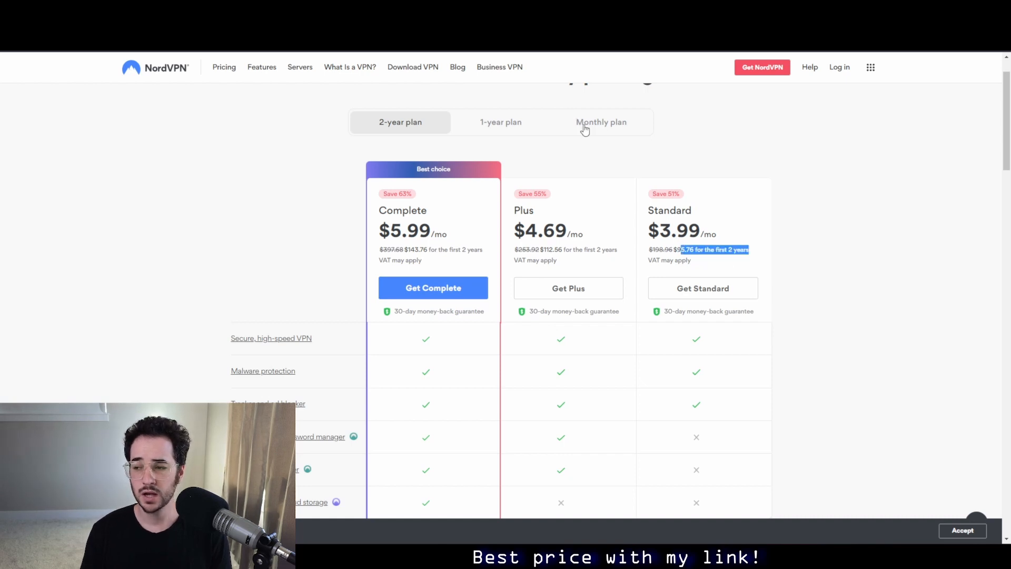
pyautogui.moveTo(631, 190)
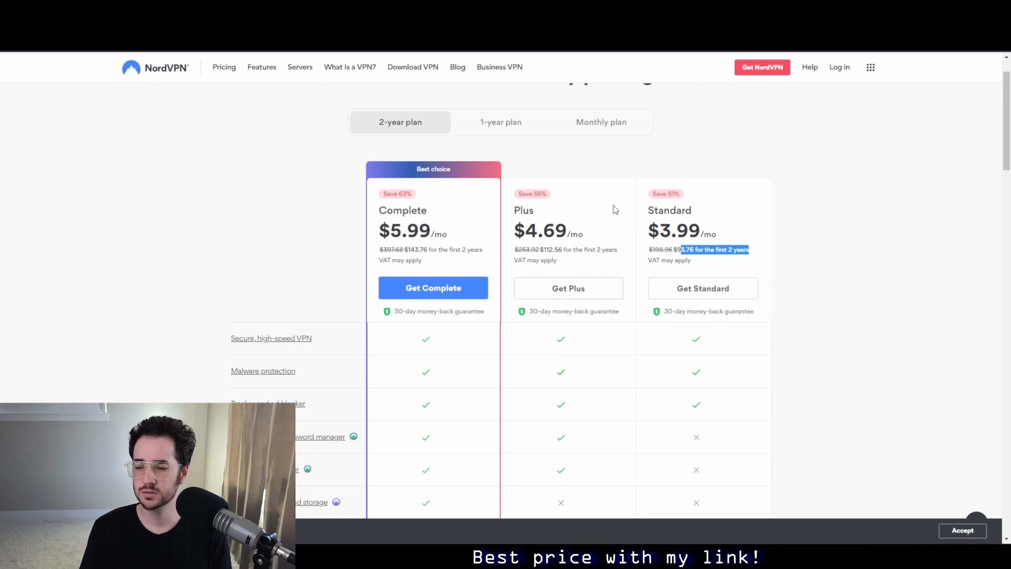
pyautogui.moveTo(533, 127)
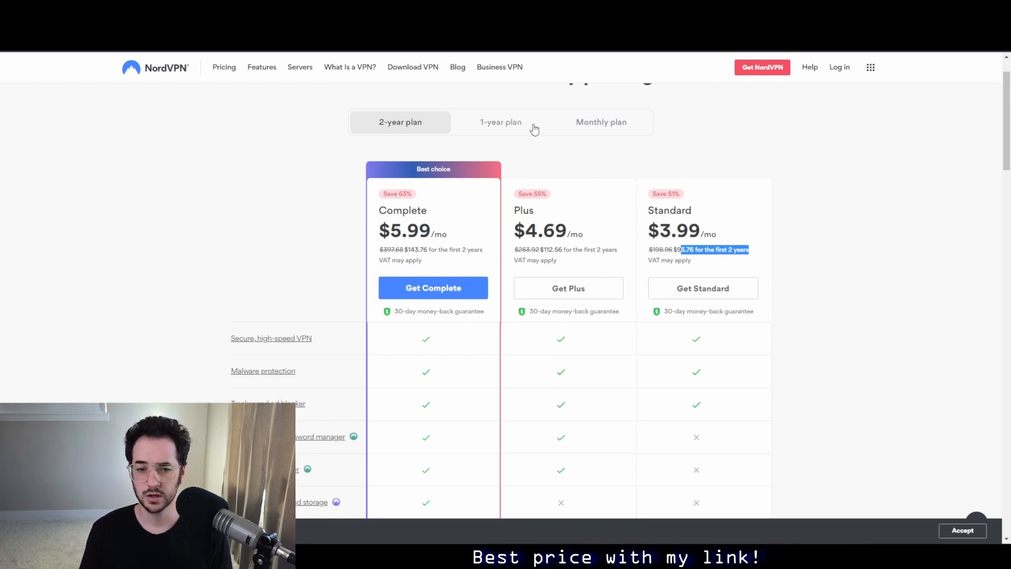
pyautogui.click(500, 122)
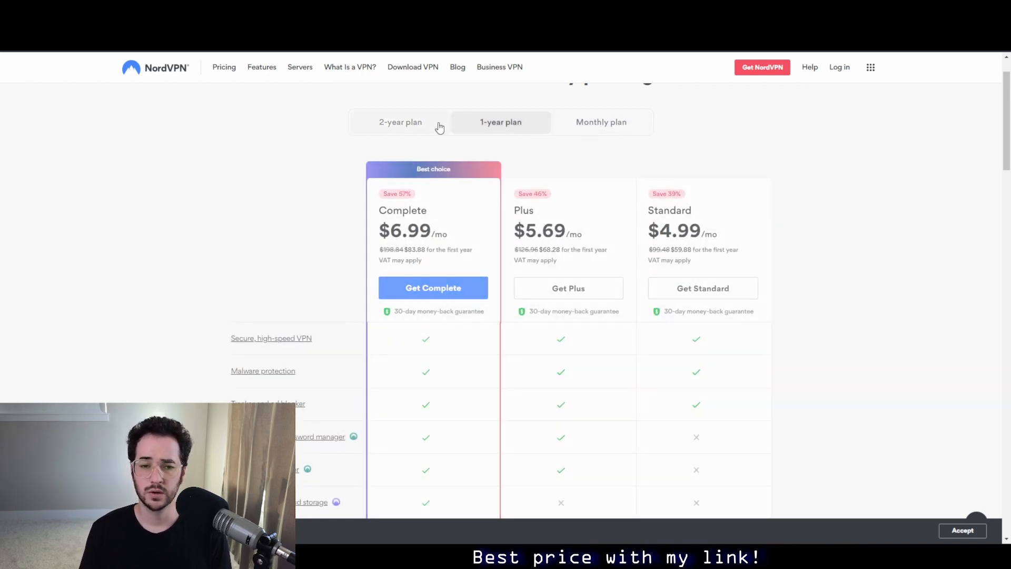
pyautogui.click(399, 121)
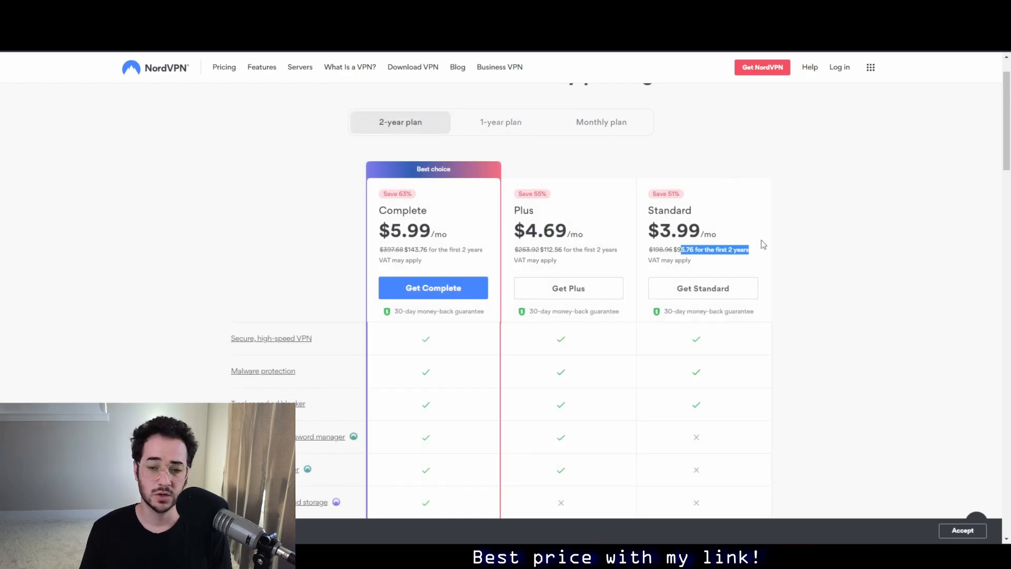
pyautogui.moveTo(488, 140)
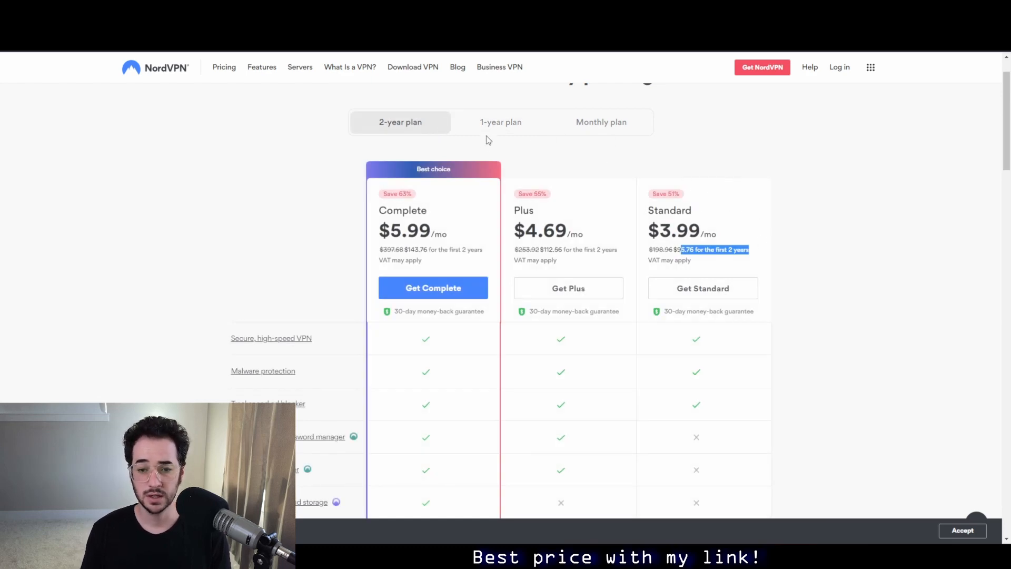
pyautogui.moveTo(930, 231)
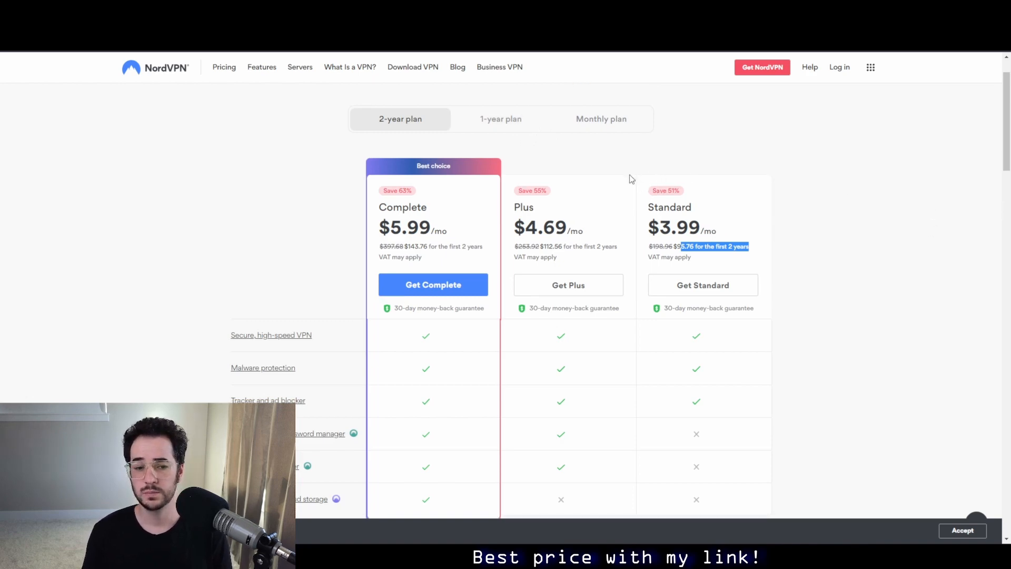
pyautogui.click(600, 119)
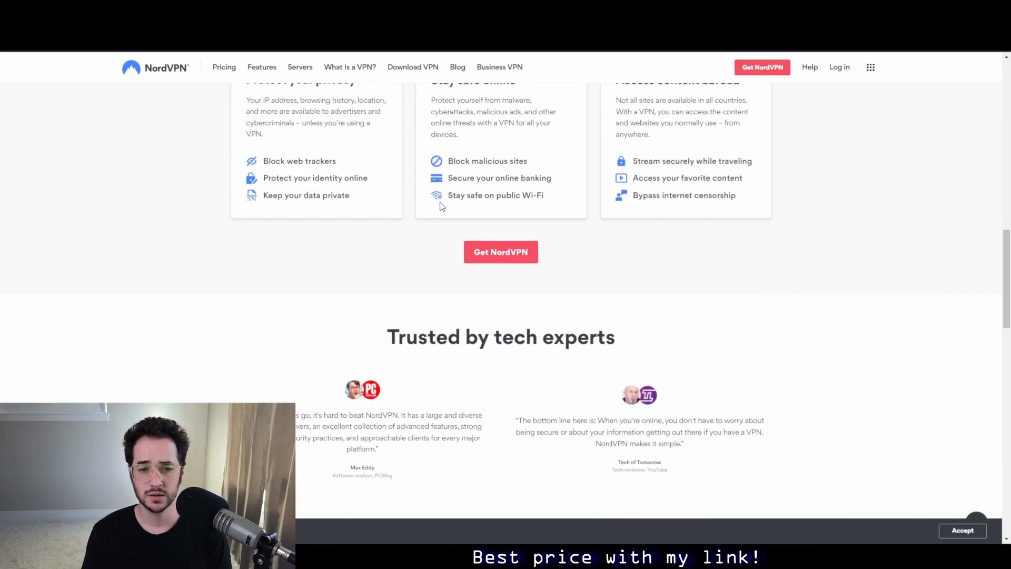
# Step: Scroll through the monthly prices ($13.99, $12.69, $11.99) and the feature comparison table
pyautogui.scroll(-3)
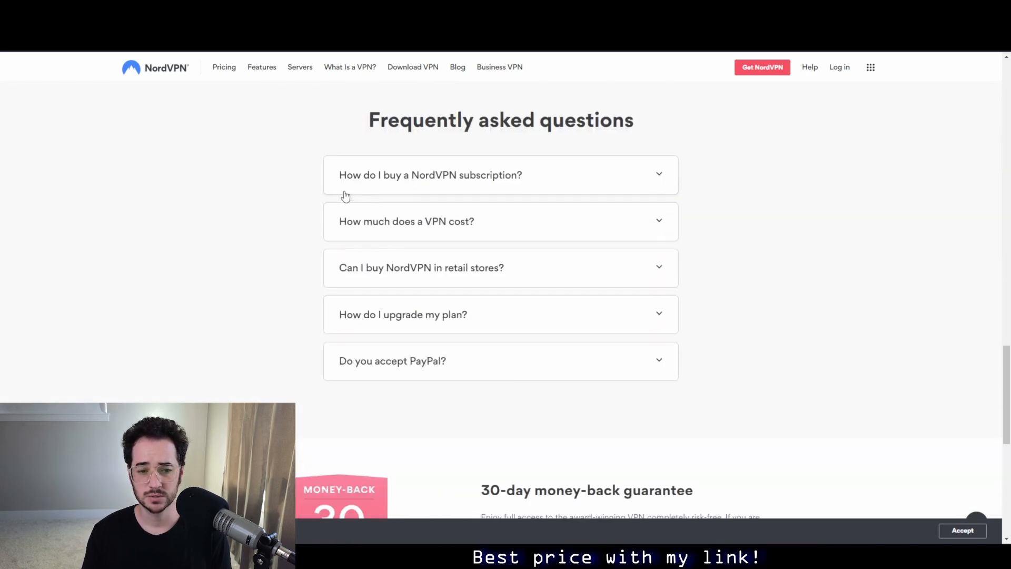
pyautogui.scroll(-3)
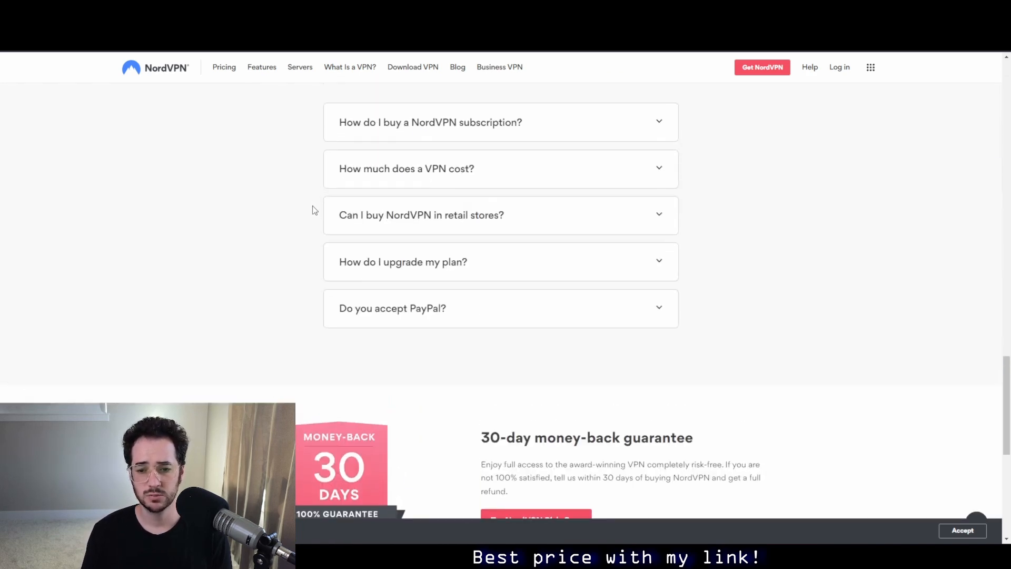
pyautogui.scroll(3)
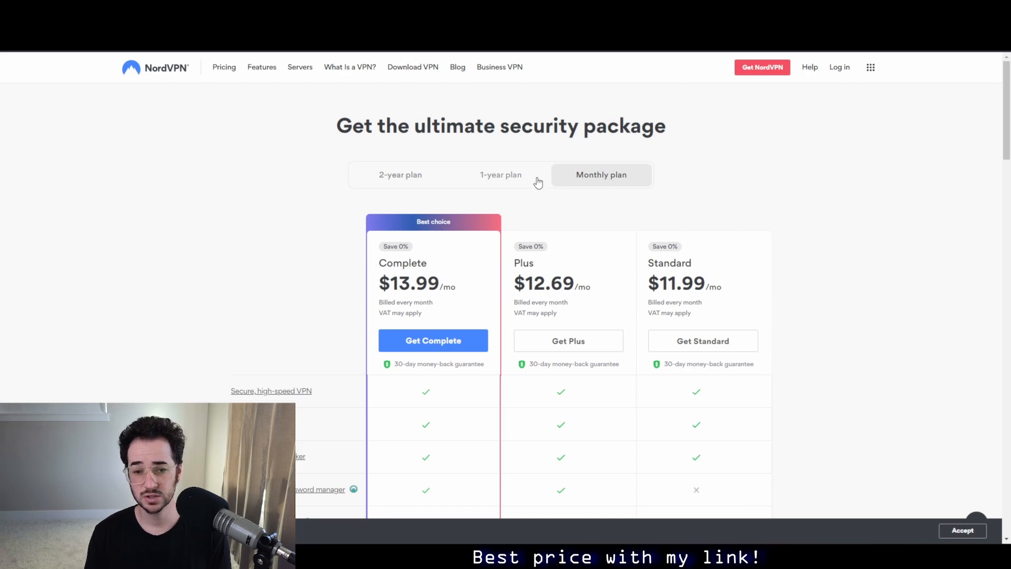
pyautogui.moveTo(262, 67)
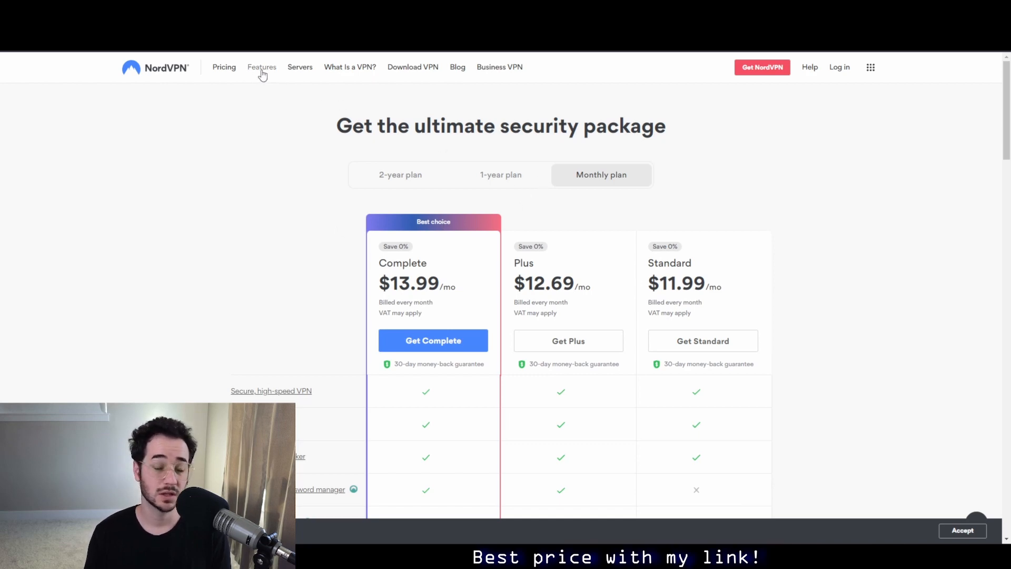
pyautogui.scroll(-3)
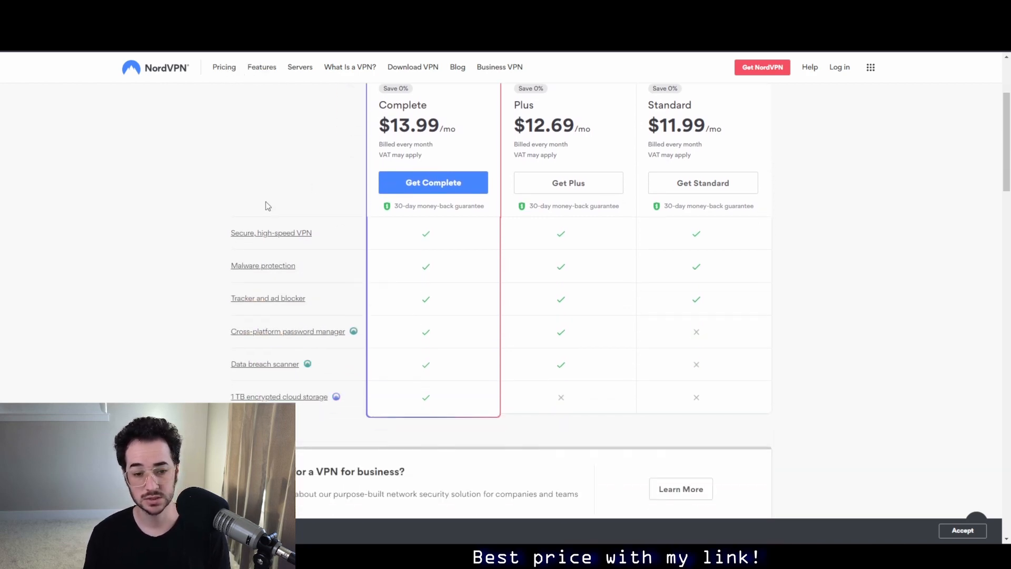
pyautogui.scroll(-3)
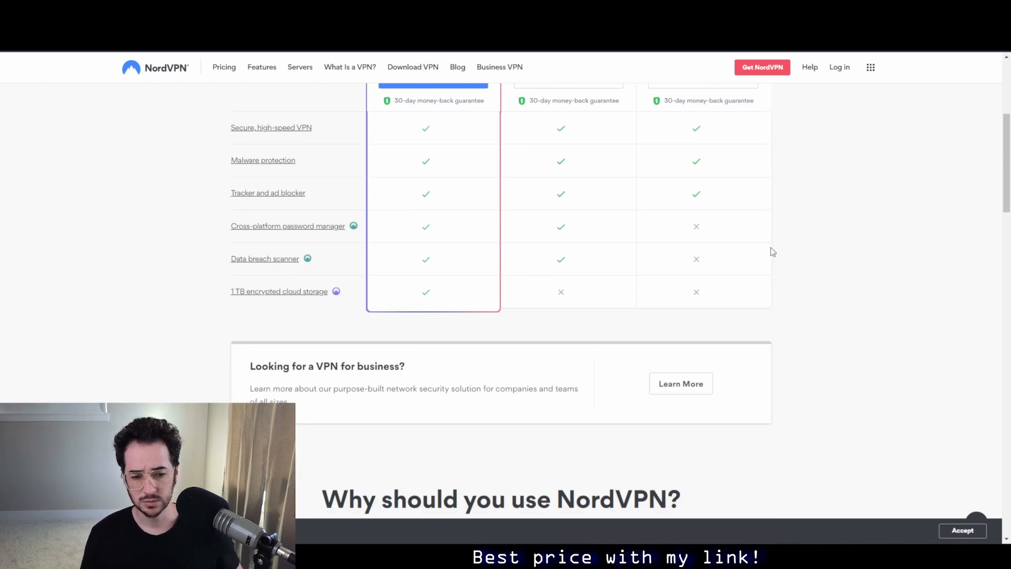
pyautogui.scroll(-3)
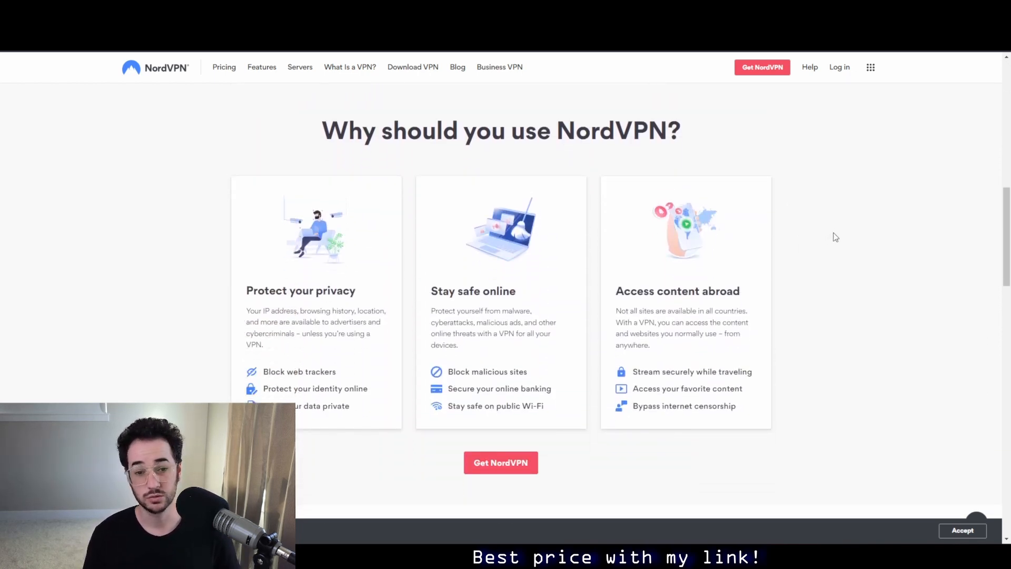
pyautogui.scroll(-3)
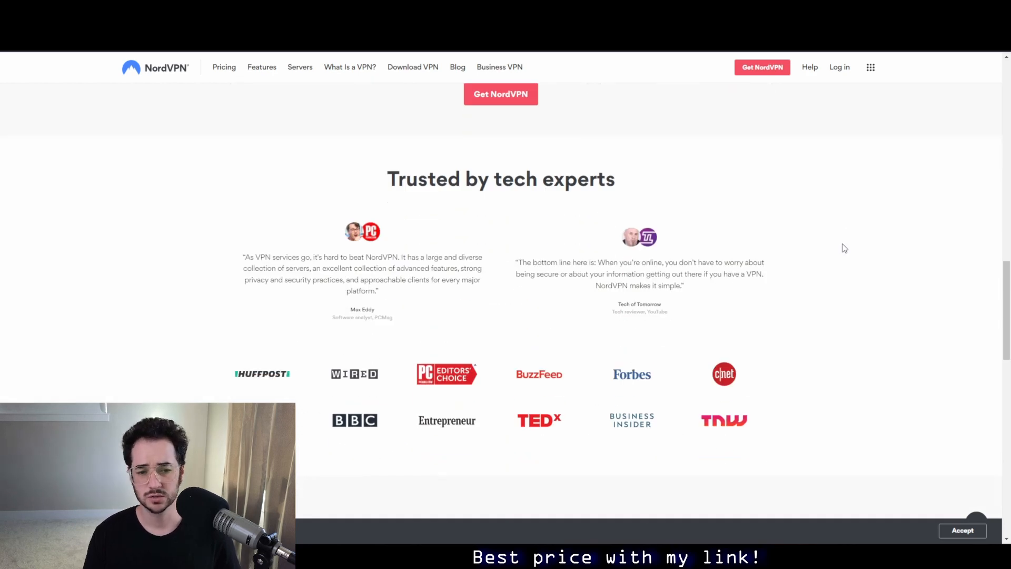
pyautogui.scroll(3)
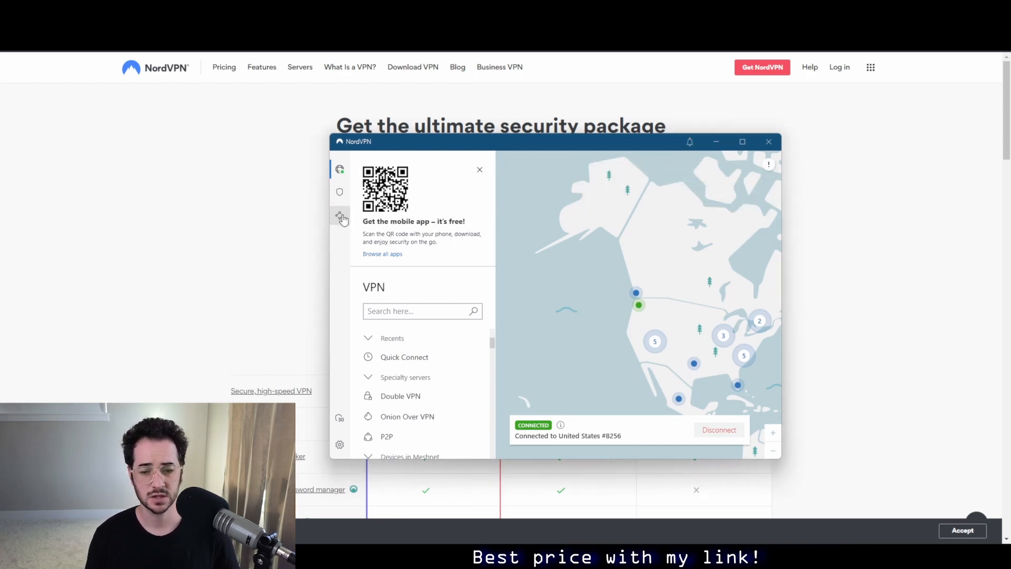
# Step: In Auto-connect settings, toggle automatic protocol and server choice off and back on
pyautogui.click(480, 169)
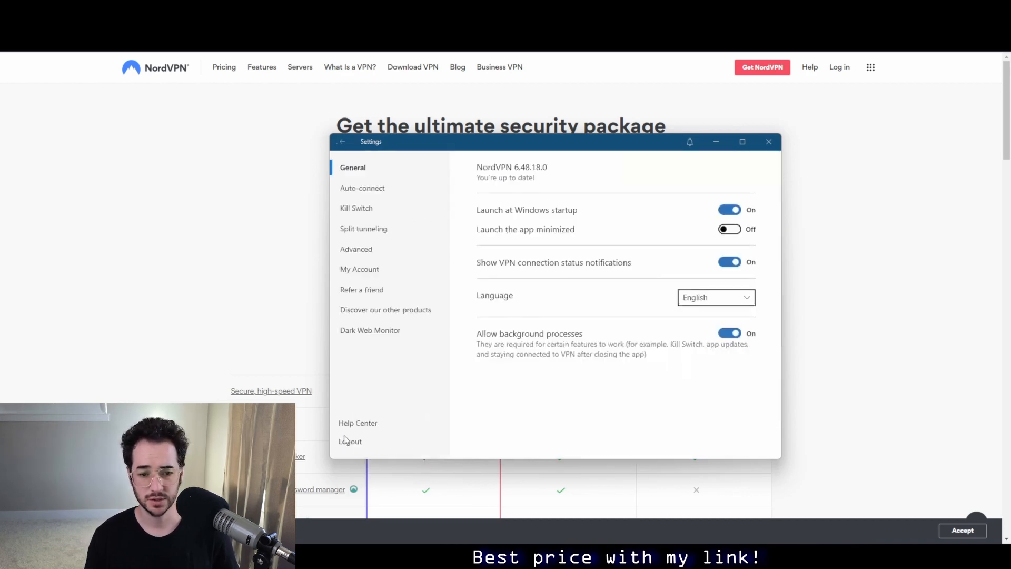
pyautogui.click(362, 187)
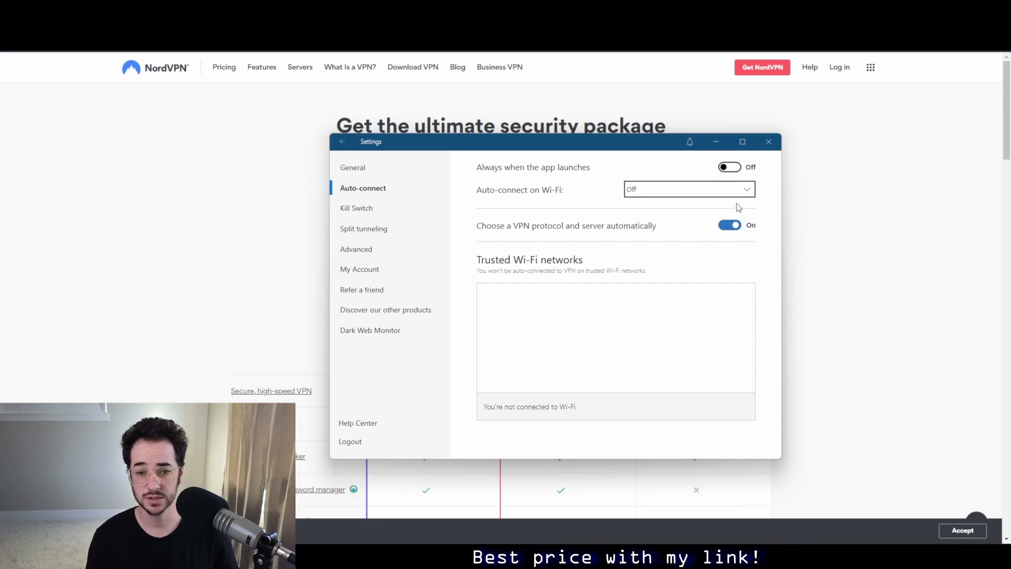
pyautogui.click(729, 224)
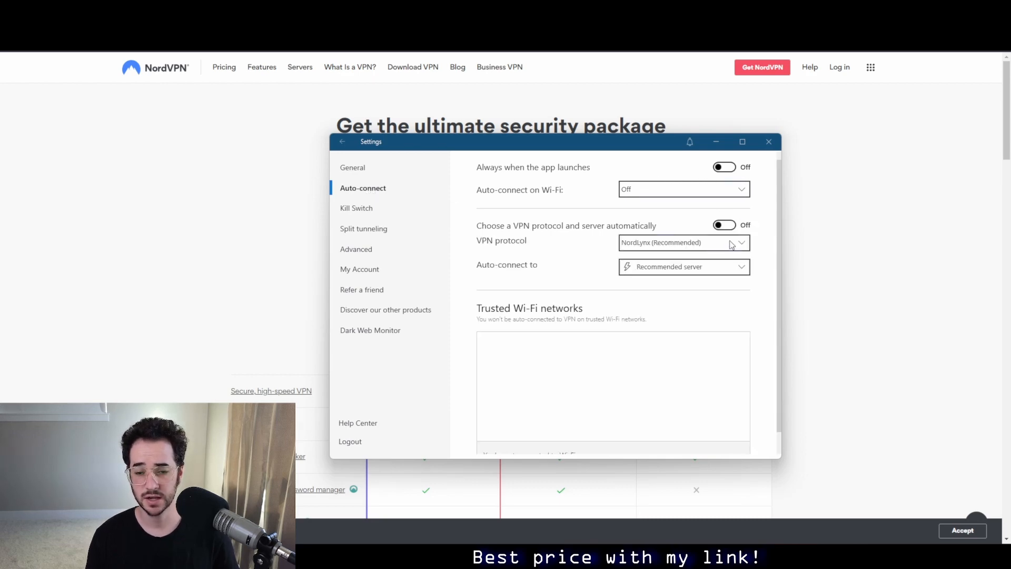
pyautogui.click(723, 224)
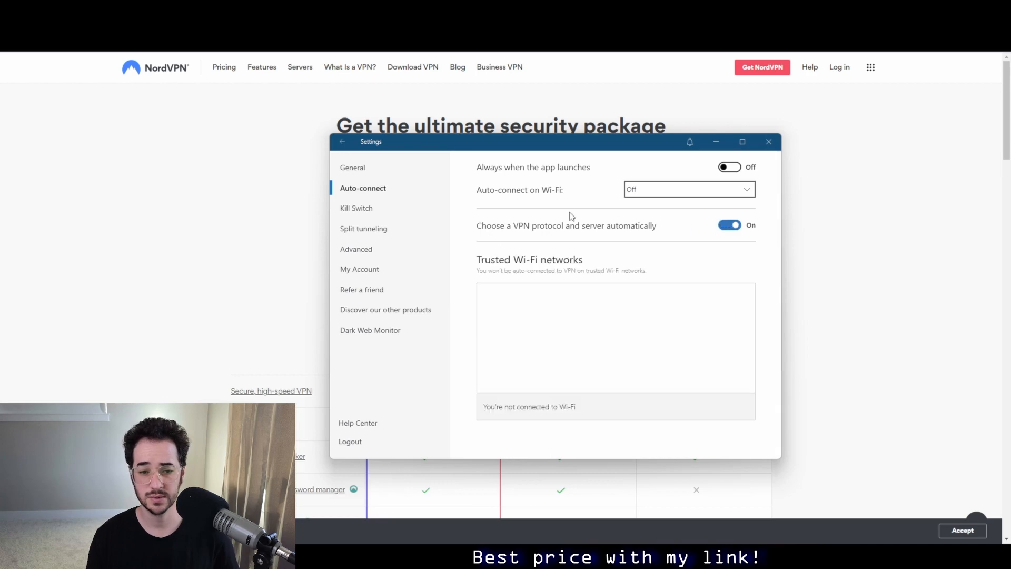
# Step: Review the Kill Switch, Split tunneling and Advanced settings pages
pyautogui.click(357, 208)
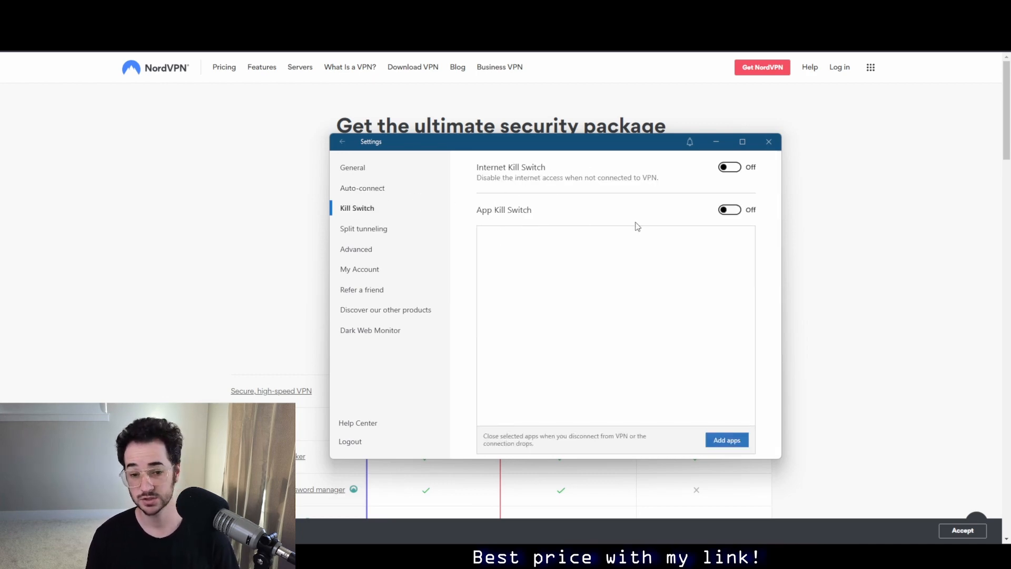
pyautogui.click(363, 228)
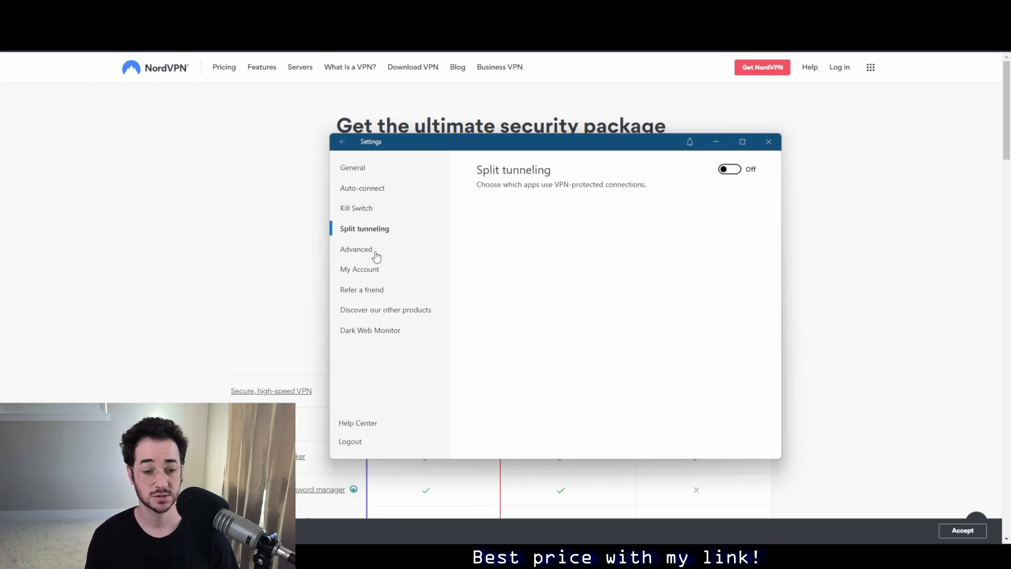
pyautogui.click(357, 249)
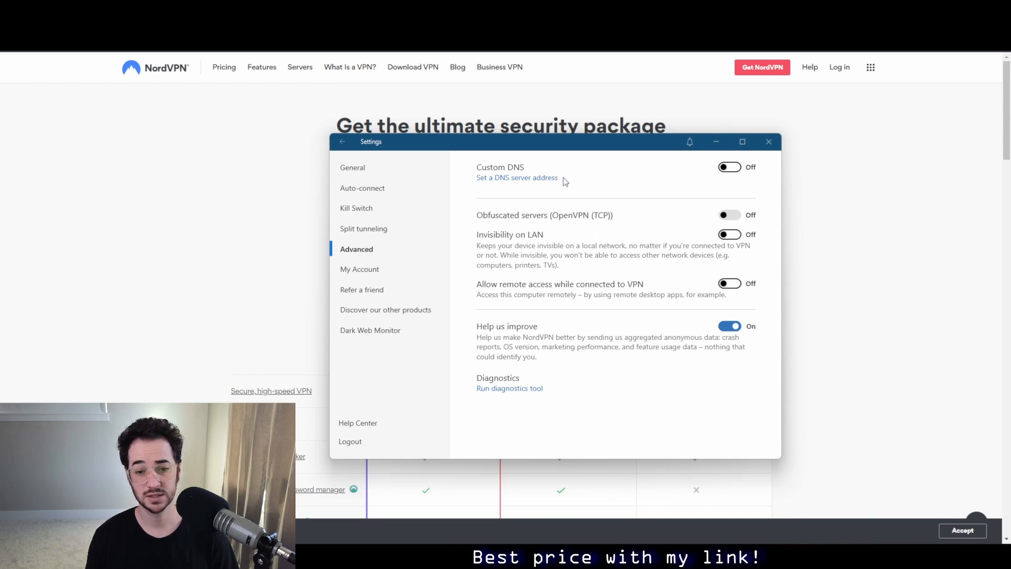
pyautogui.moveTo(363, 325)
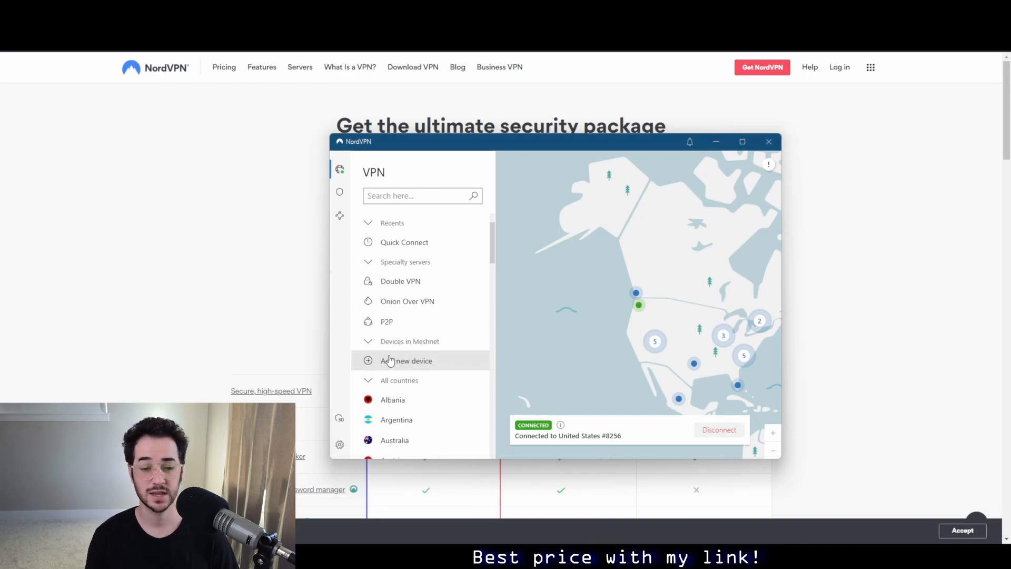
pyautogui.moveTo(532, 386)
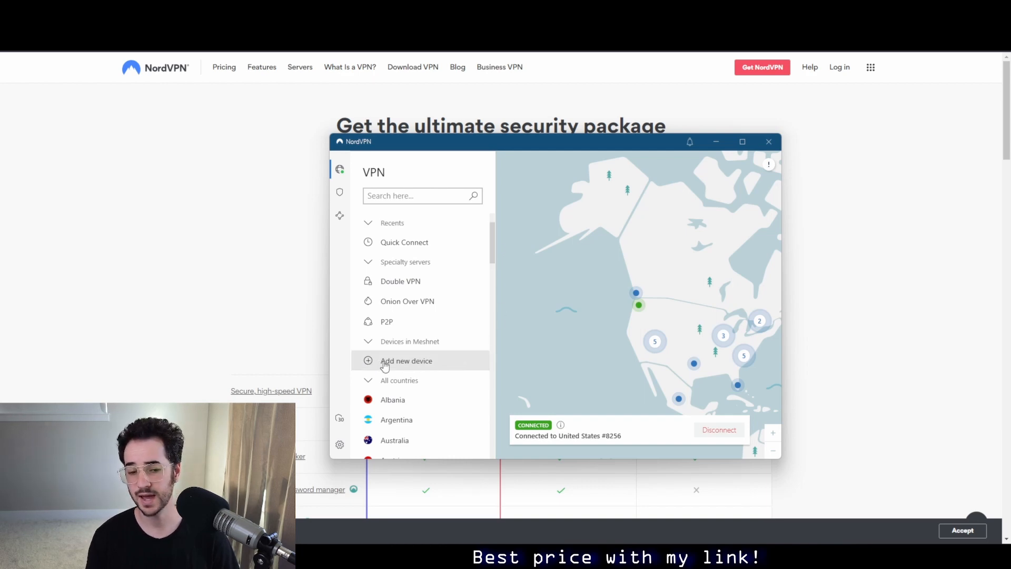
# Step: Page through the Meshnet add-device intro screens and close the reconnect prompt
pyautogui.click(406, 360)
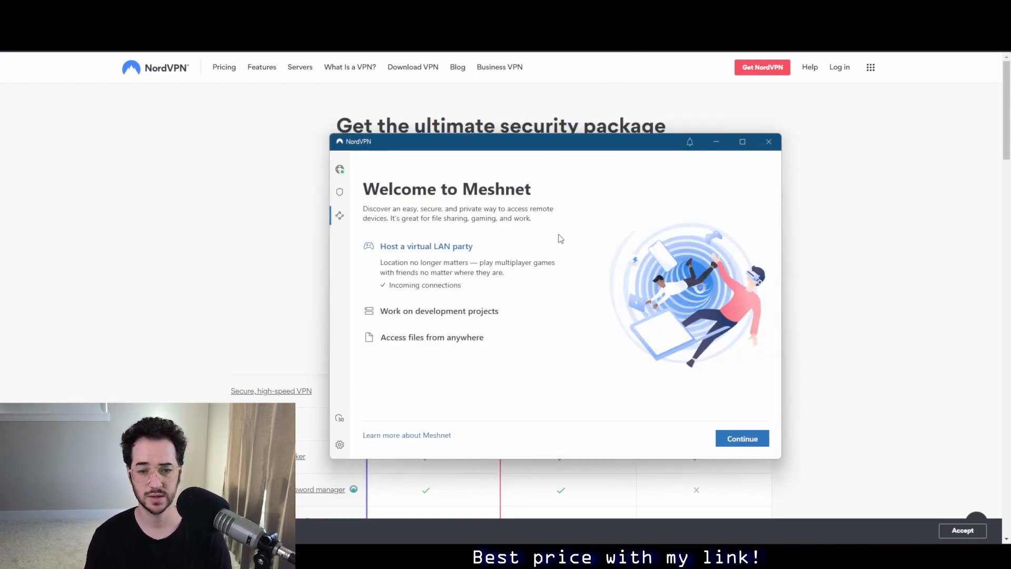
pyautogui.click(741, 438)
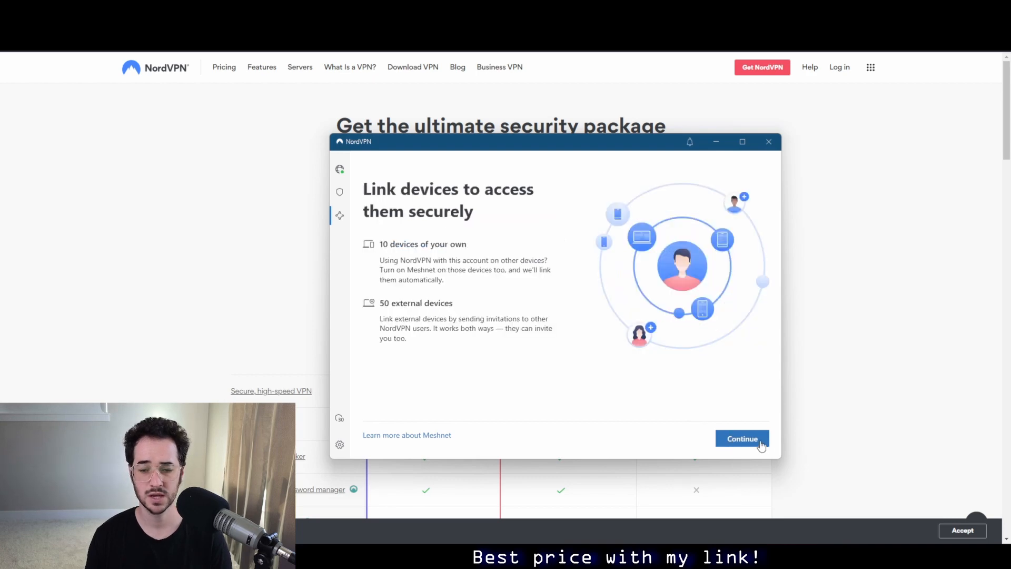
pyautogui.click(741, 439)
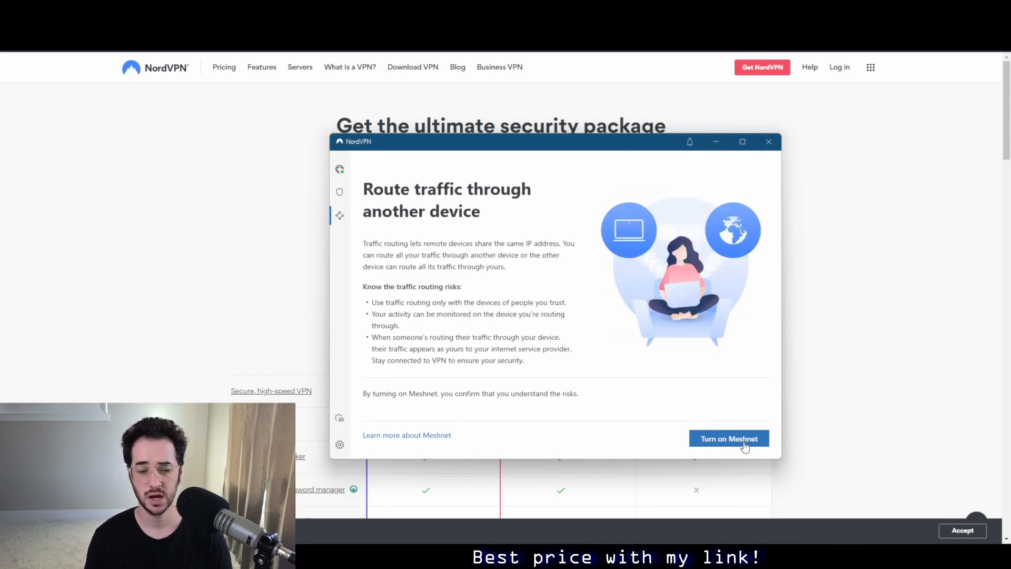
pyautogui.click(728, 438)
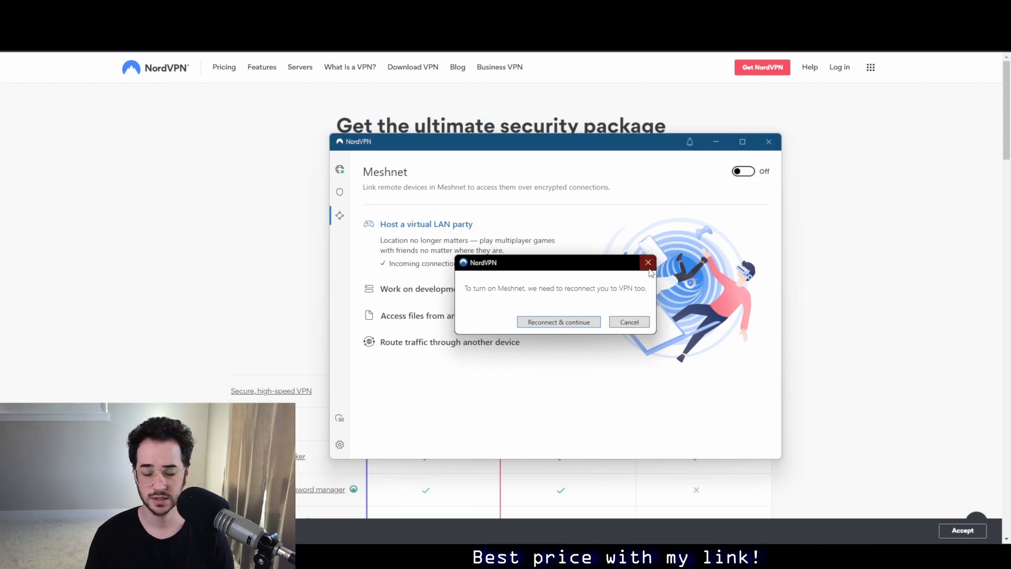
pyautogui.click(558, 322)
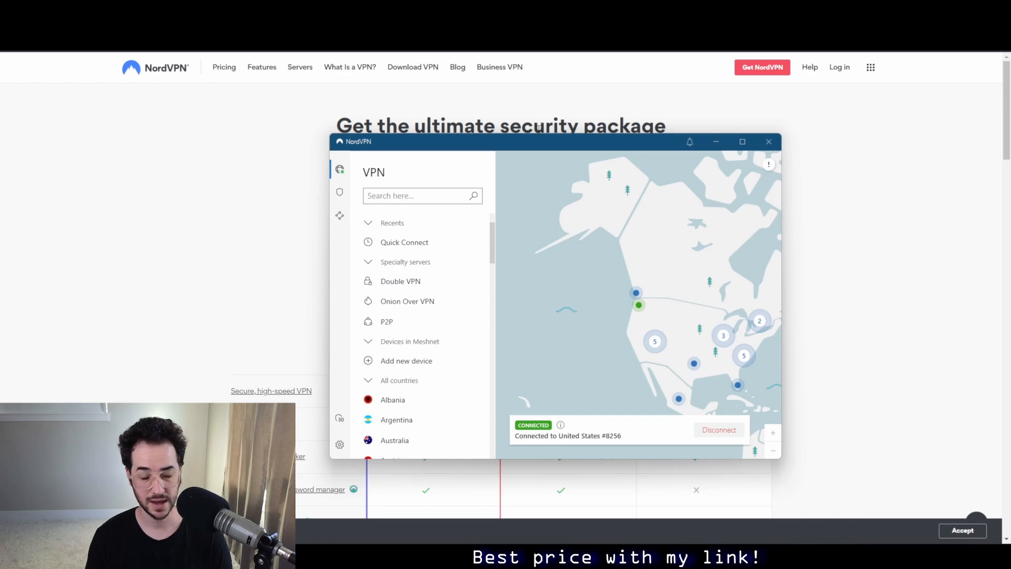
pyautogui.moveTo(532, 202)
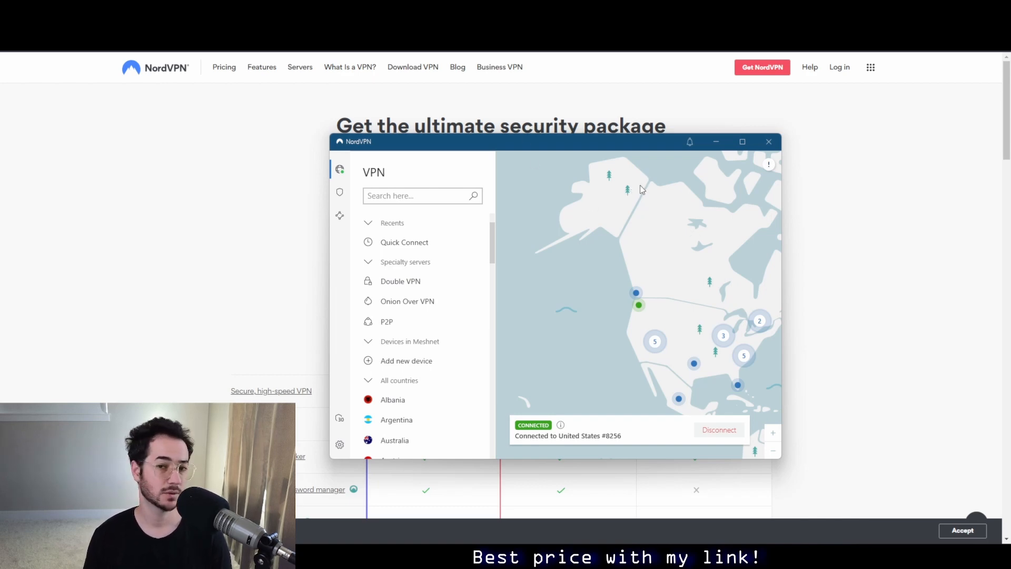
pyautogui.moveTo(534, 142)
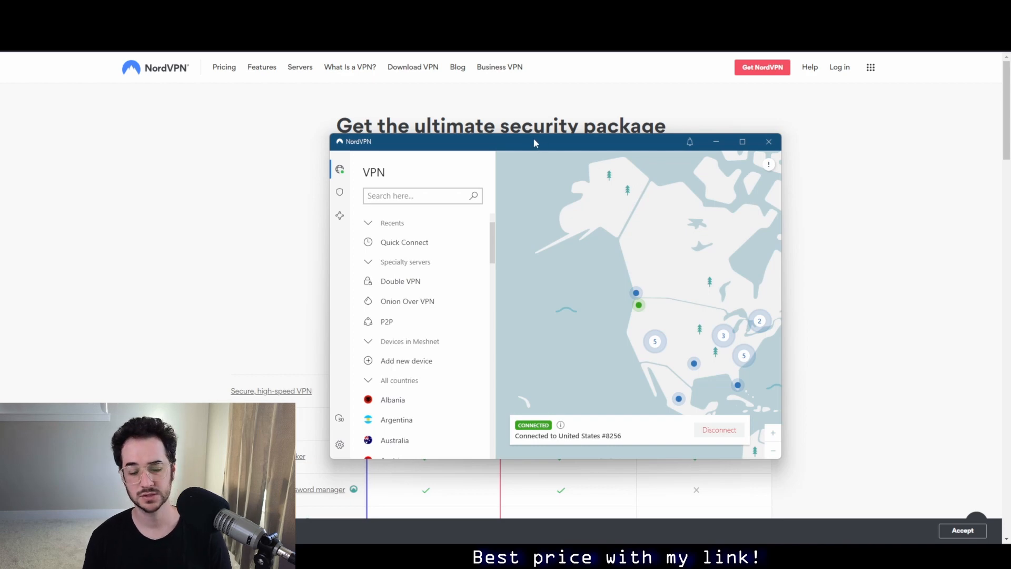
pyautogui.moveTo(539, 145)
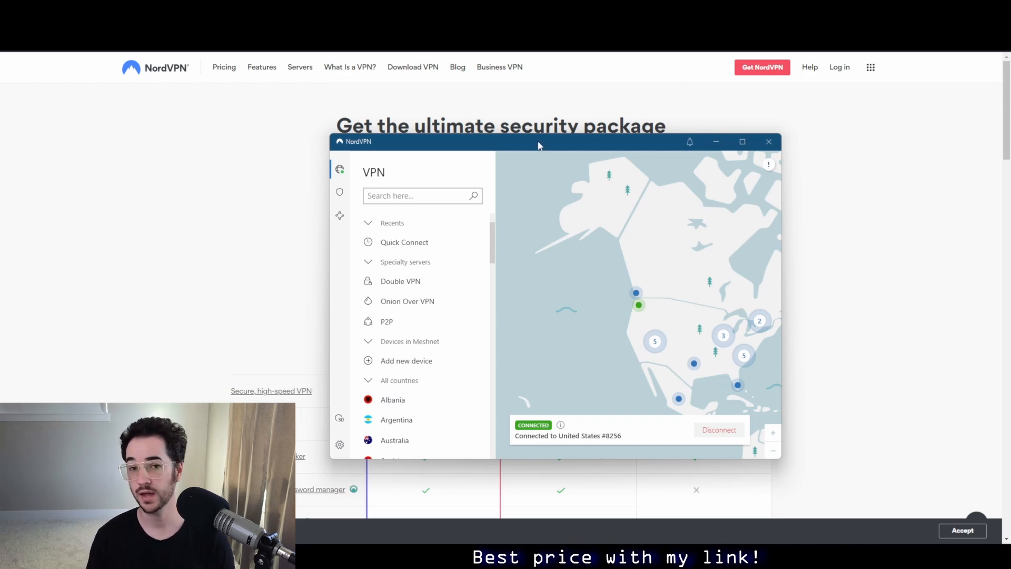
pyautogui.moveTo(564, 170)
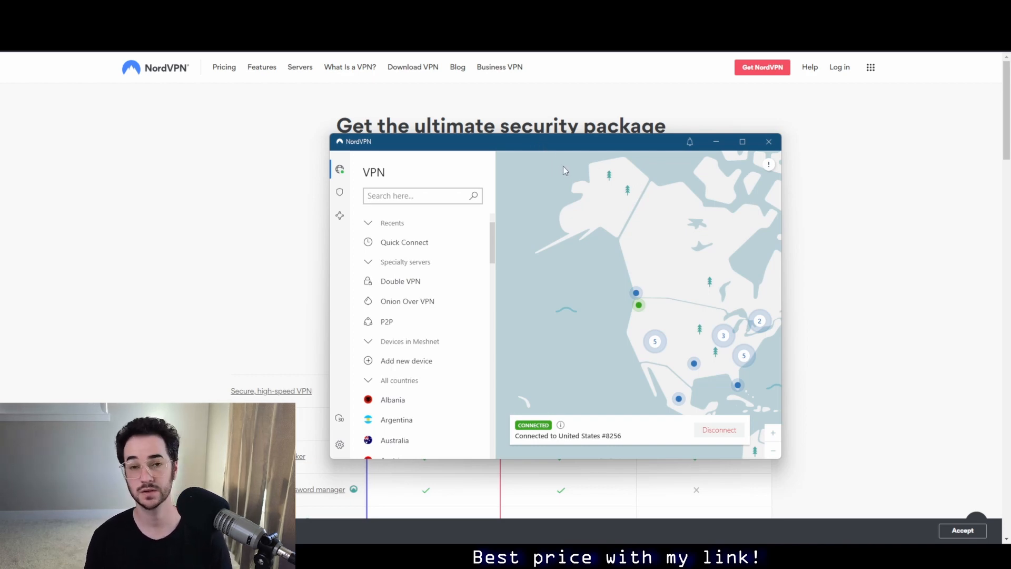
pyautogui.moveTo(361, 106)
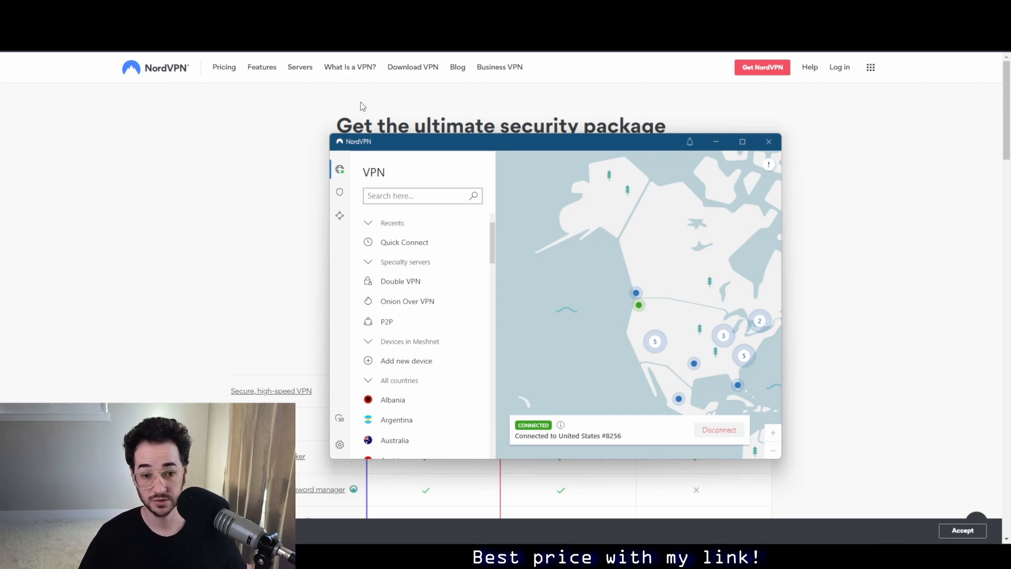
pyautogui.moveTo(461, 147)
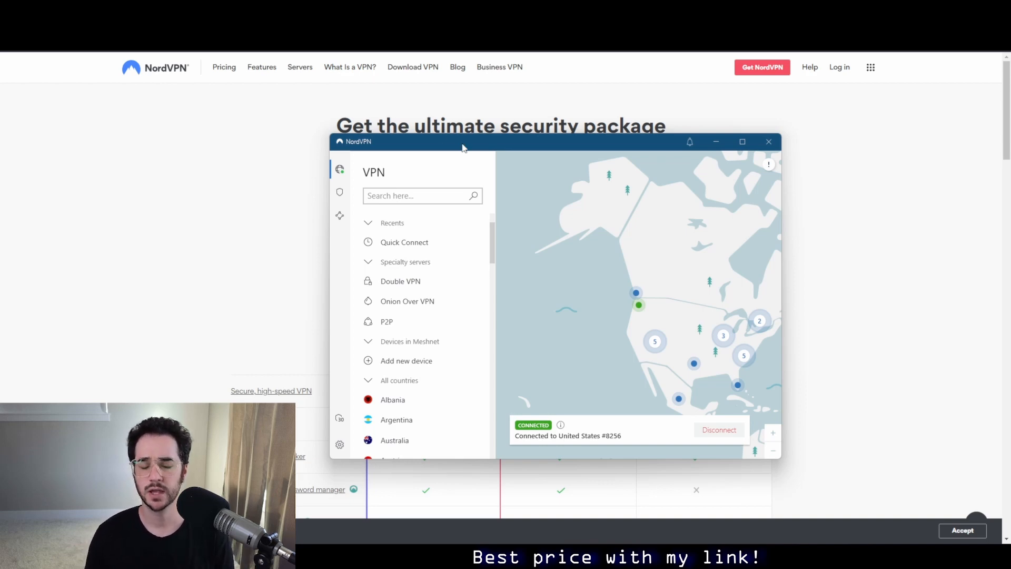
pyautogui.moveTo(430, 346)
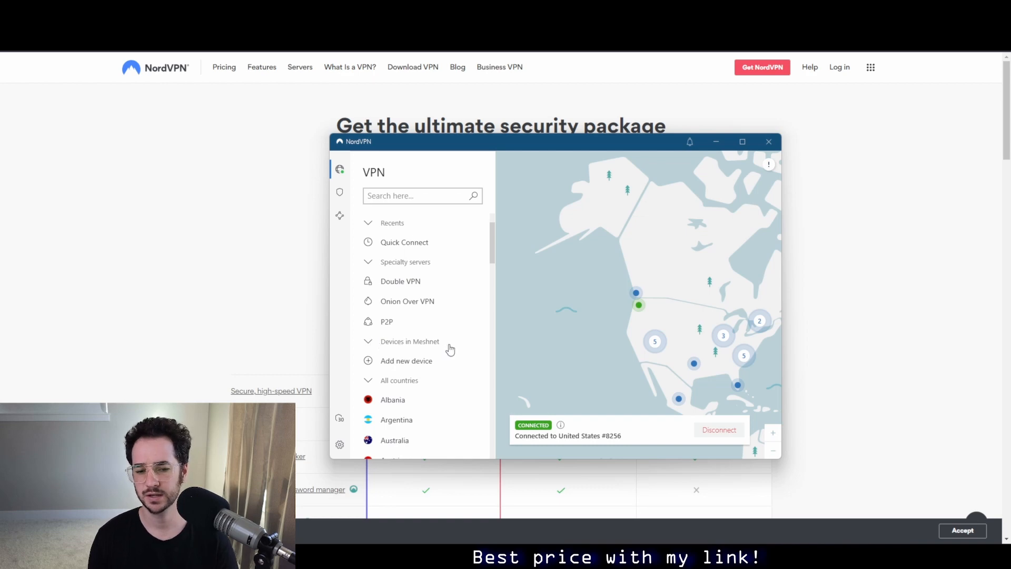
pyautogui.moveTo(473, 215)
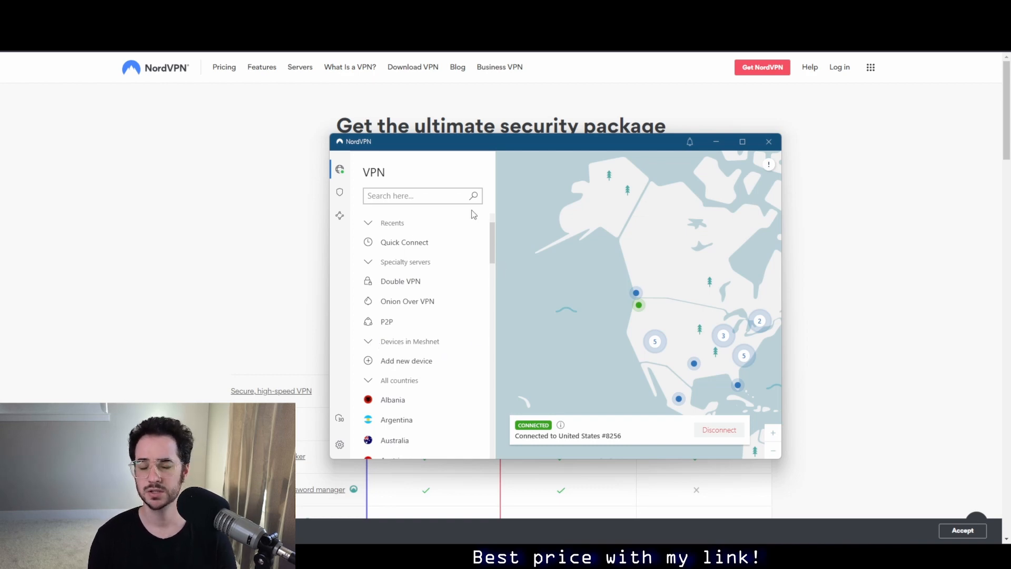
pyautogui.moveTo(479, 213)
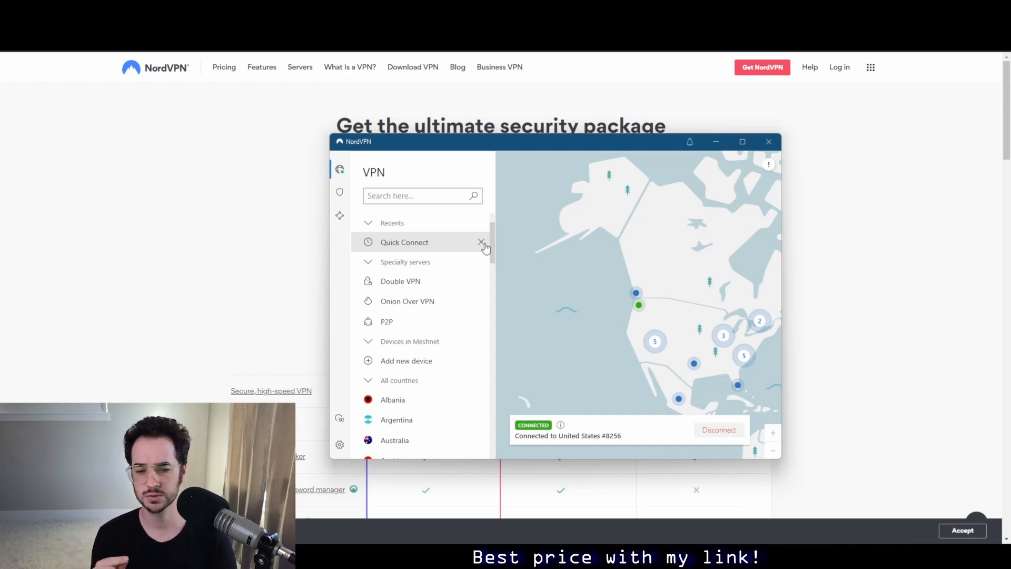
pyautogui.moveTo(506, 262)
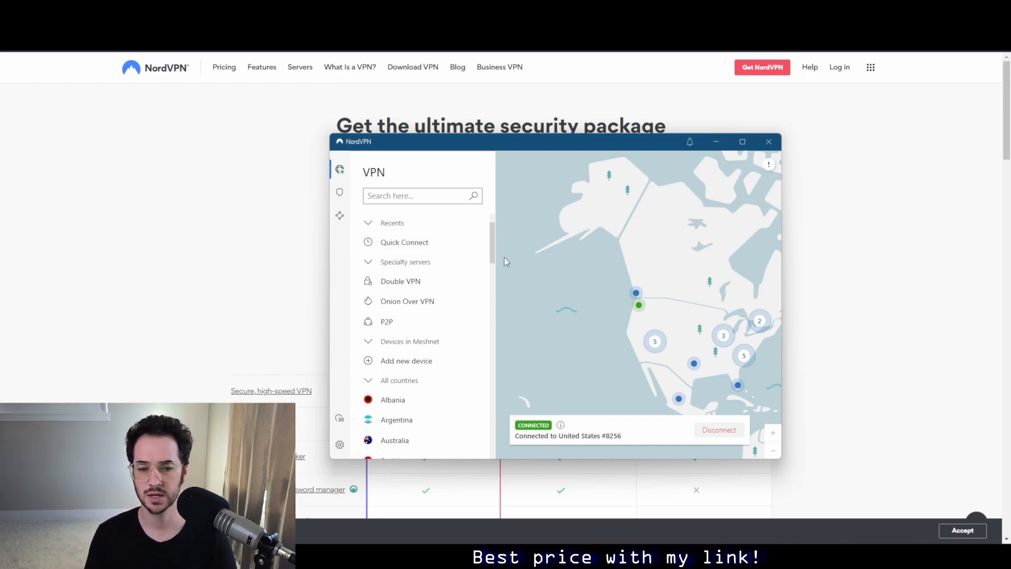
pyautogui.moveTo(592, 189)
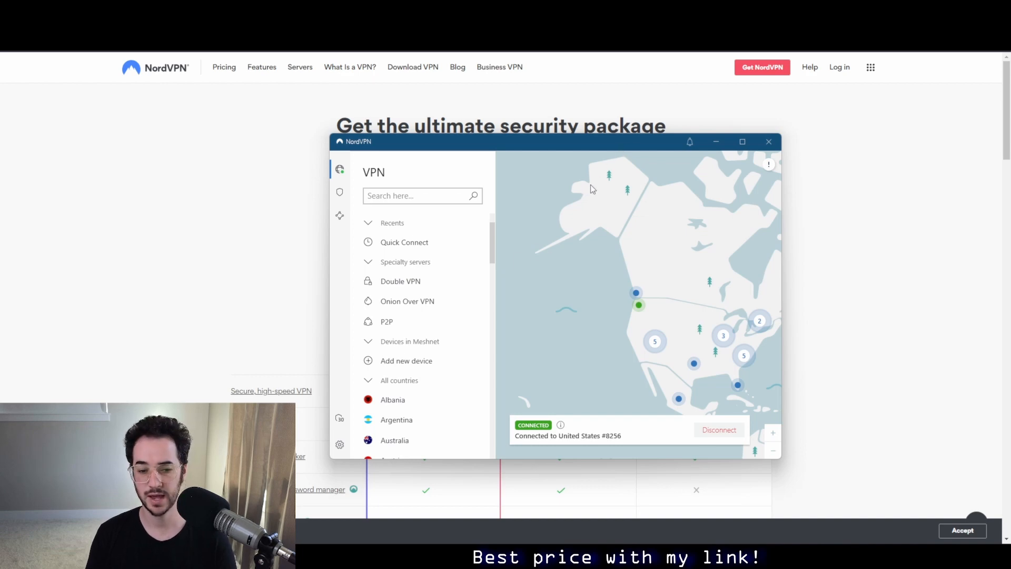
pyautogui.moveTo(696, 243)
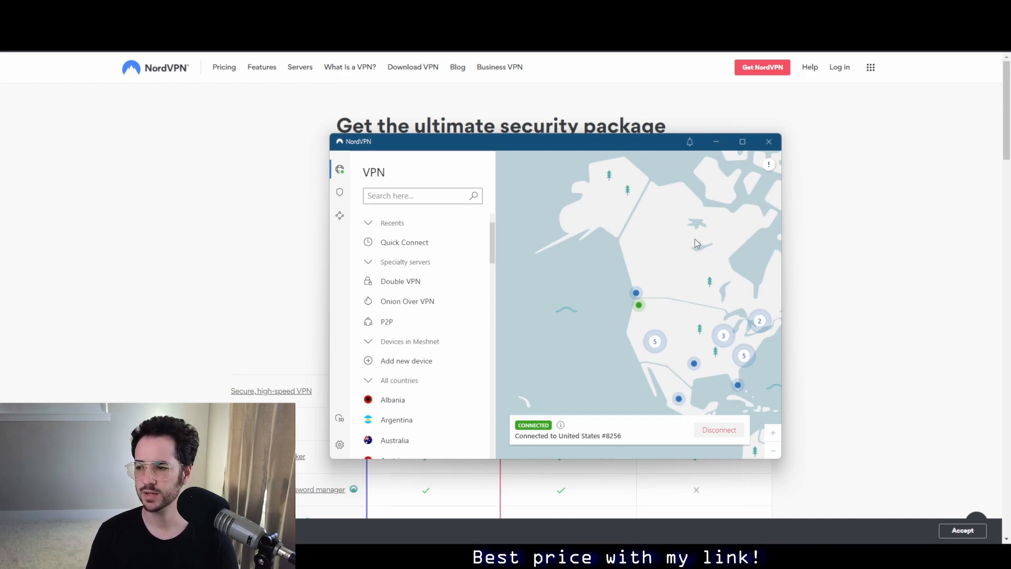
pyautogui.moveTo(516, 141)
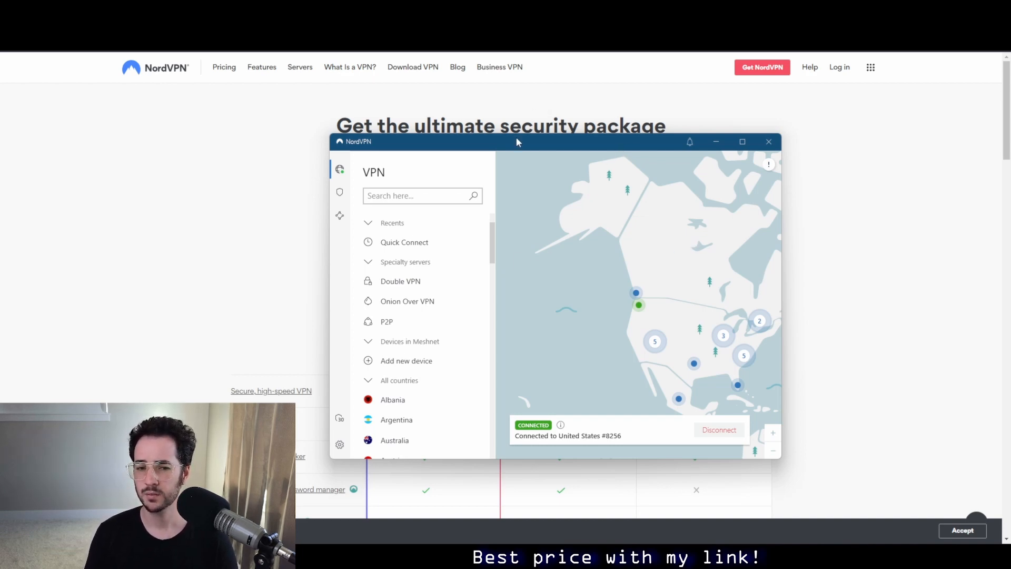
pyautogui.moveTo(535, 155)
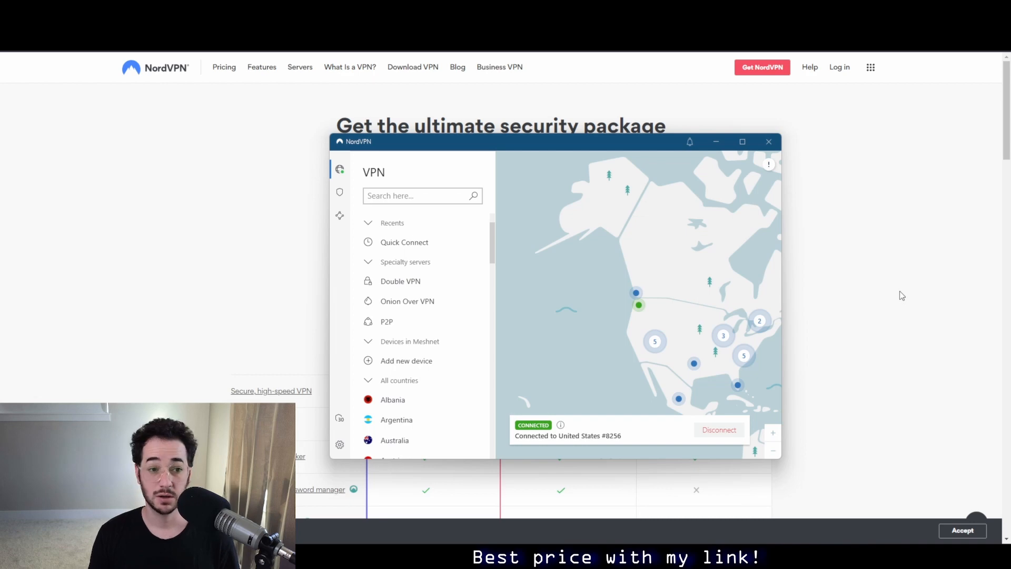
pyautogui.moveTo(903, 298)
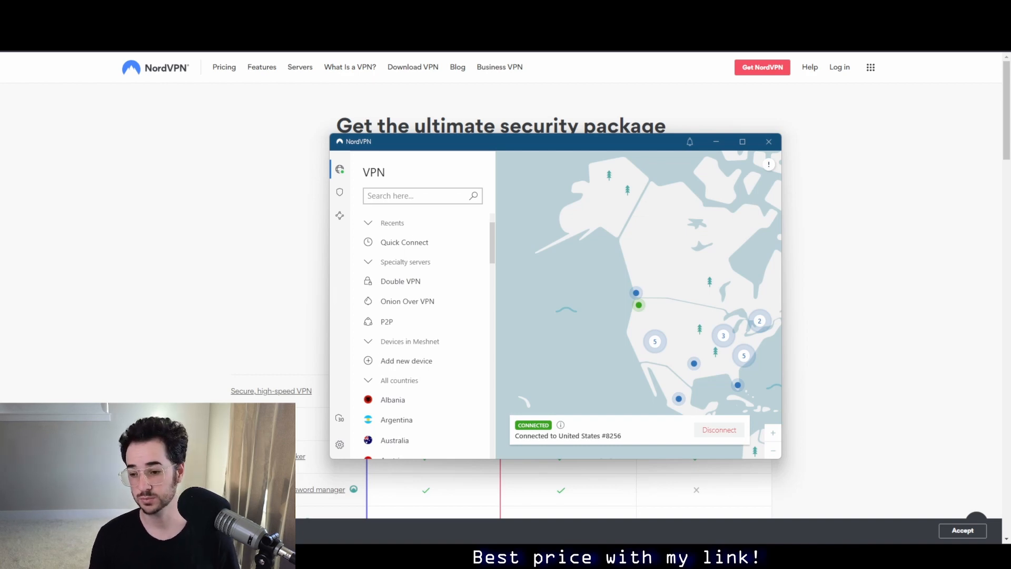
pyautogui.moveTo(1003, 296)
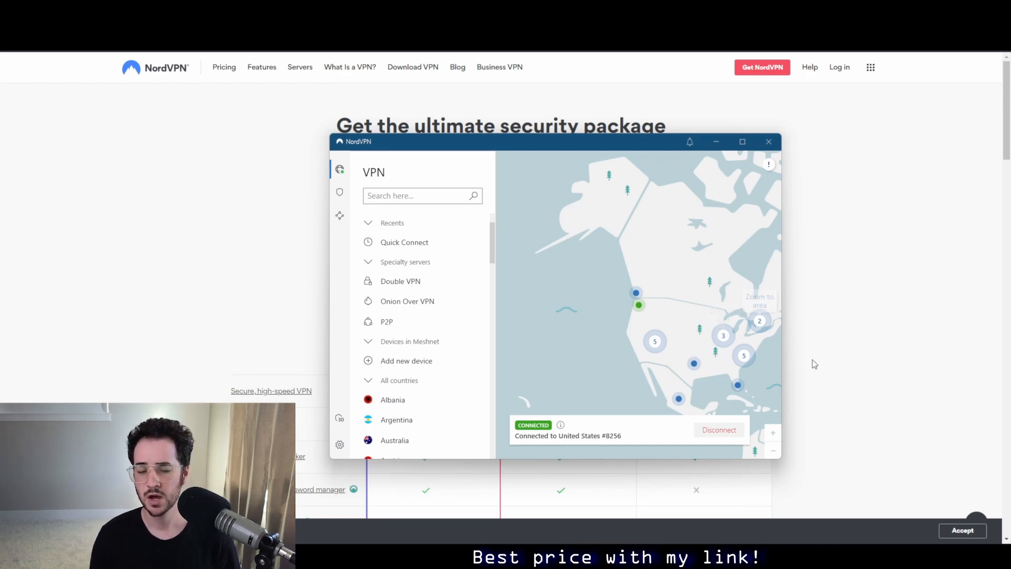
# Step: Disconnect from the United States #8256 server using the pause options menu
pyautogui.click(718, 430)
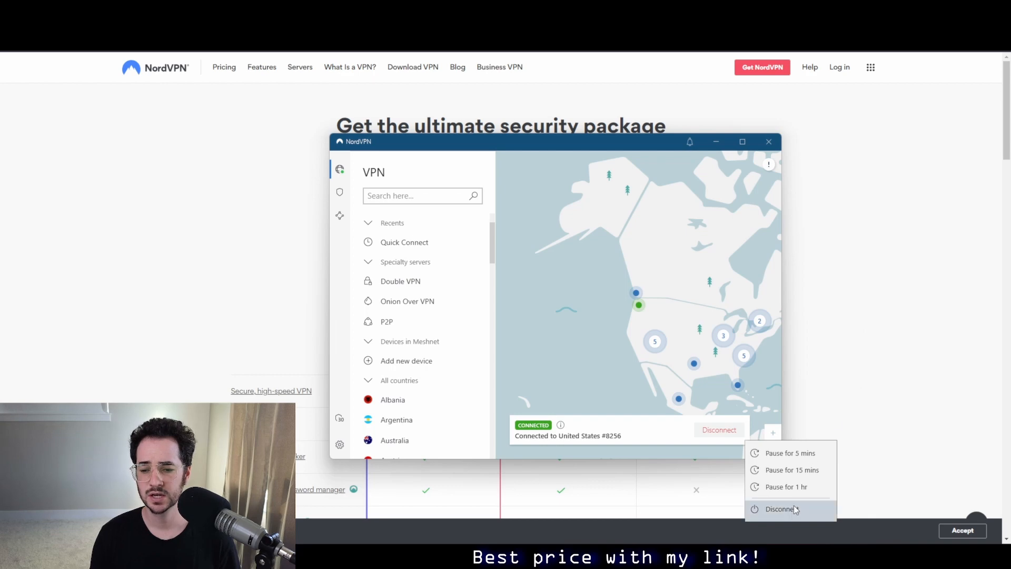
pyautogui.click(780, 509)
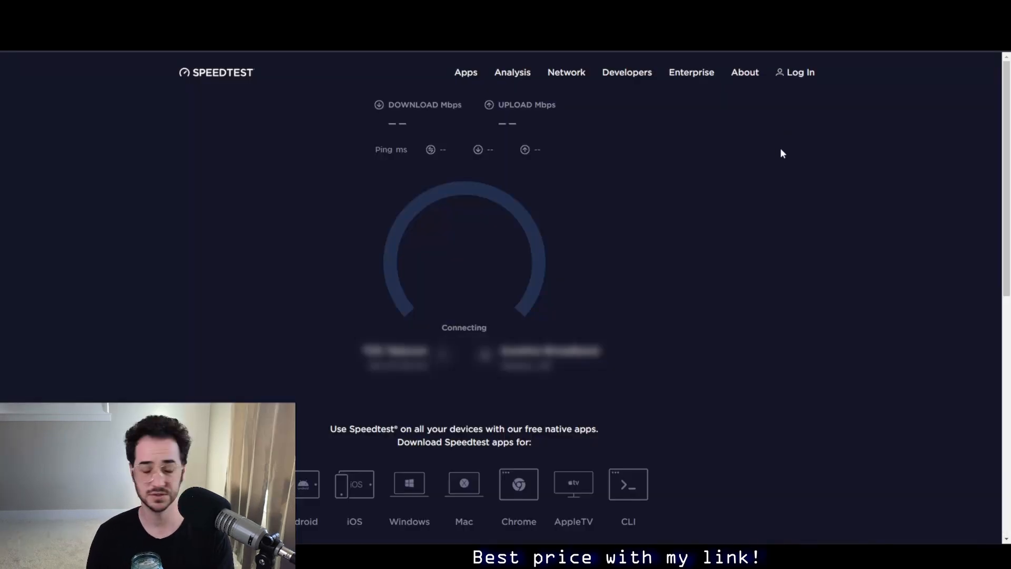
pyautogui.moveTo(617, 280)
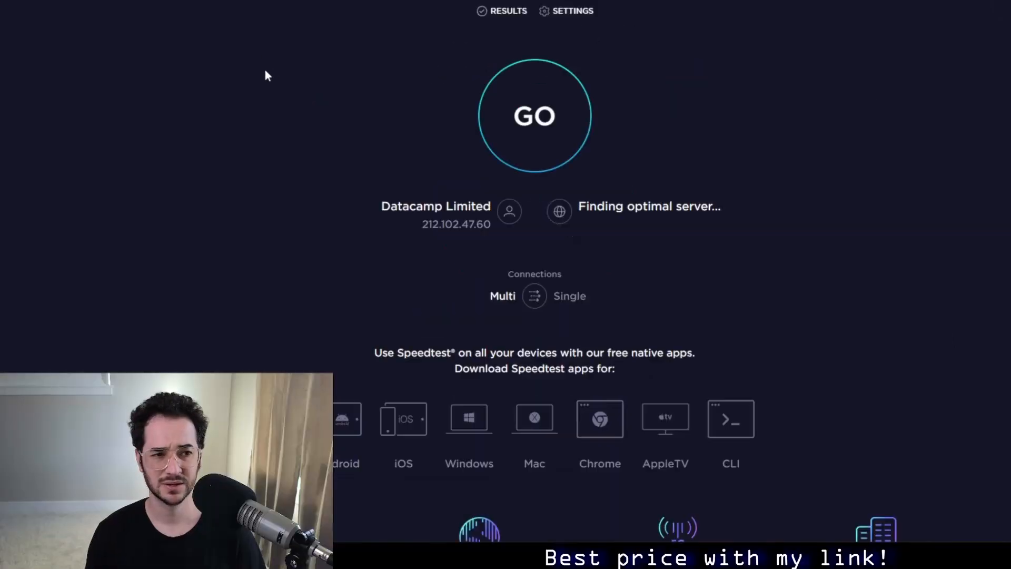
pyautogui.click(534, 114)
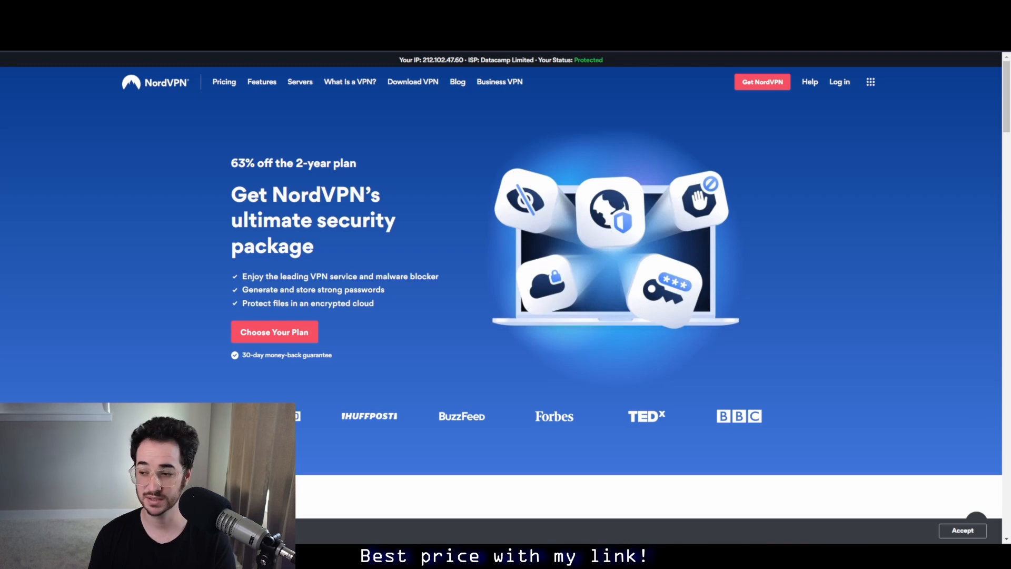
pyautogui.moveTo(850, 238)
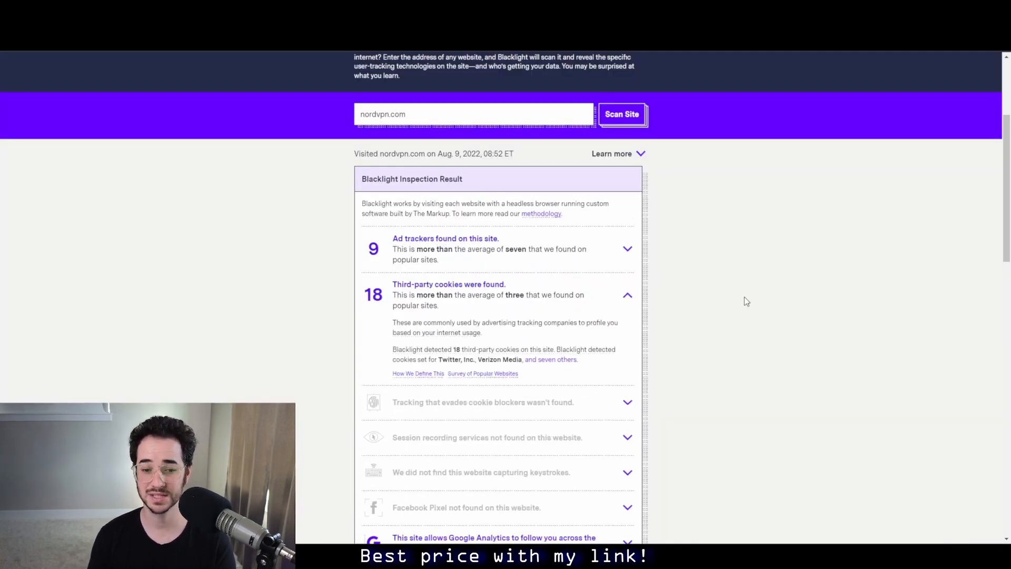
# Step: Scroll through Blacklight's nordvpn.com tracker results, then switch to the Exodus nordvpn search
pyautogui.scroll(-3)
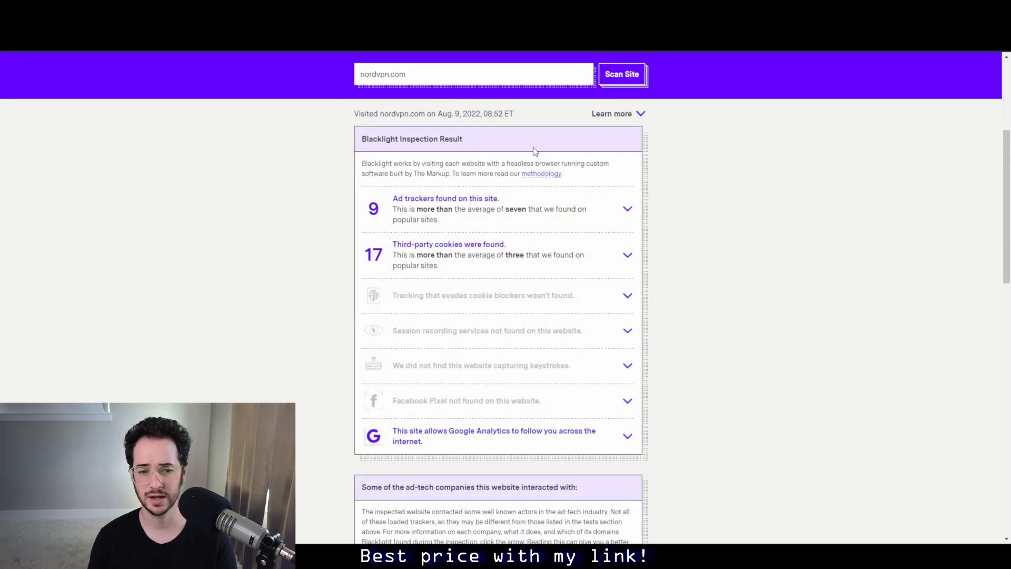
pyautogui.click(626, 209)
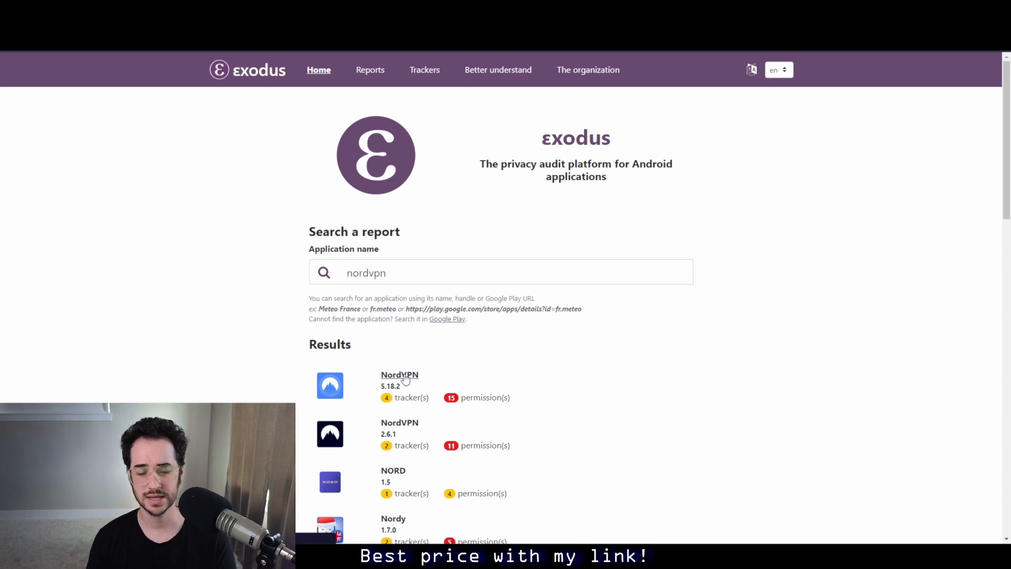
# Step: Open the Exodus report for NordVPN 5.18.2, with 4 trackers and 15 permissions
pyautogui.click(399, 374)
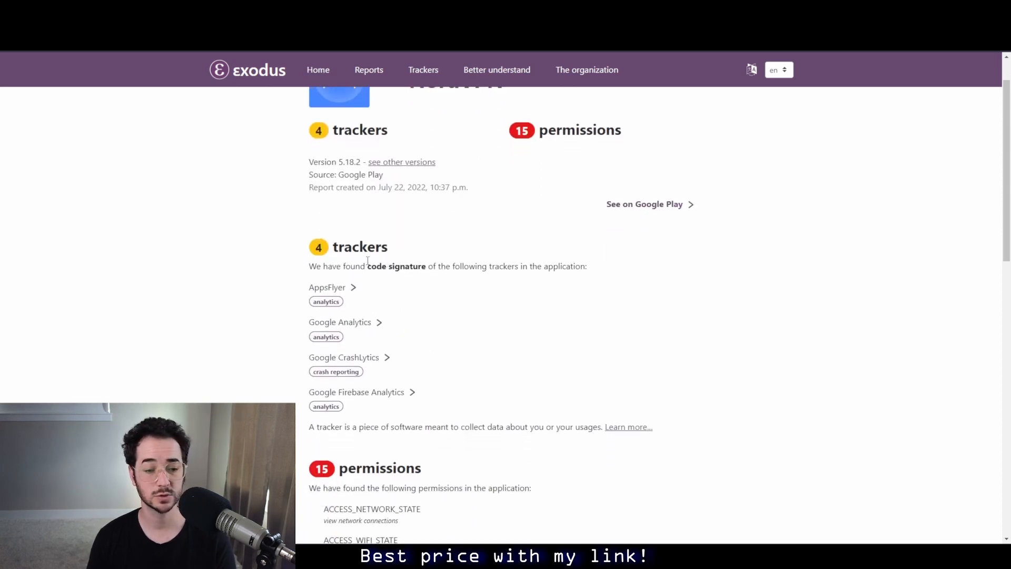
pyautogui.moveTo(552, 279)
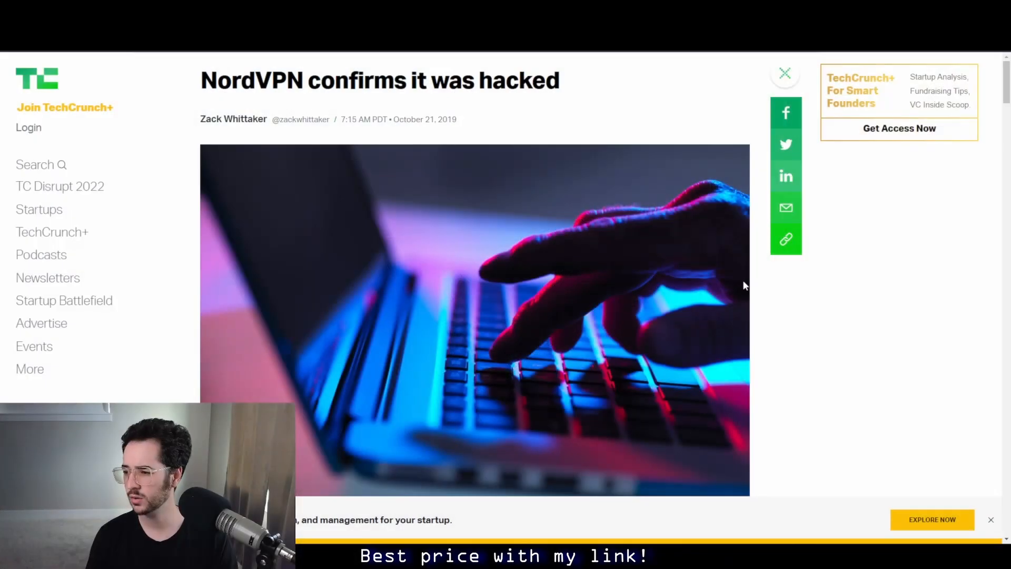
pyautogui.scroll(-3)
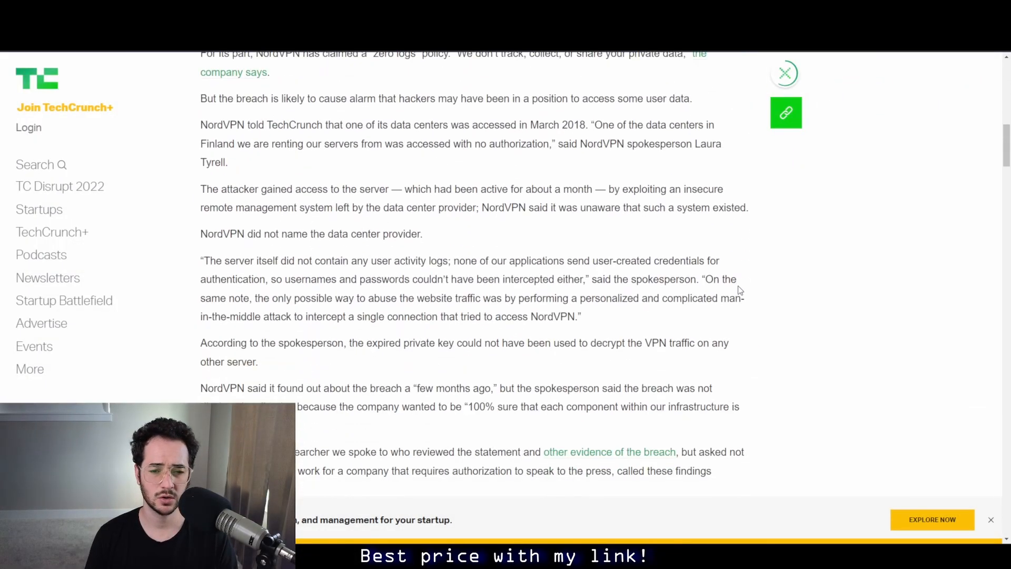
pyautogui.scroll(-3)
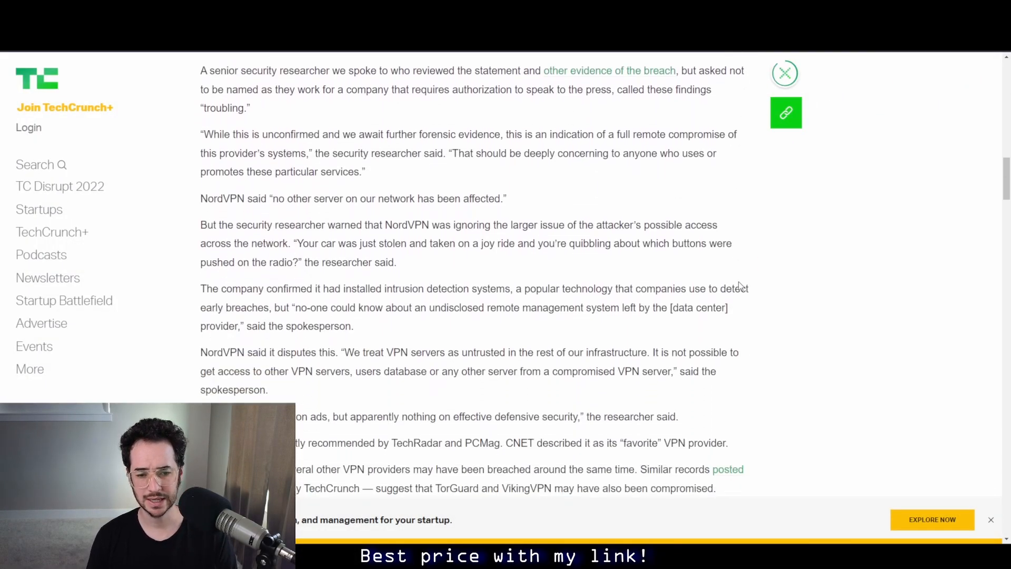
pyautogui.scroll(-3)
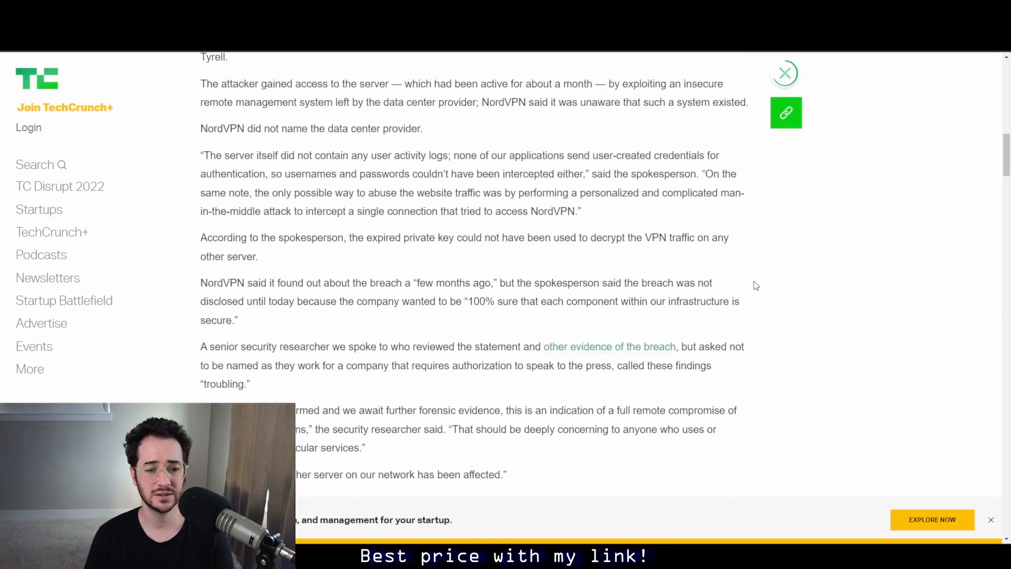
pyautogui.scroll(-3)
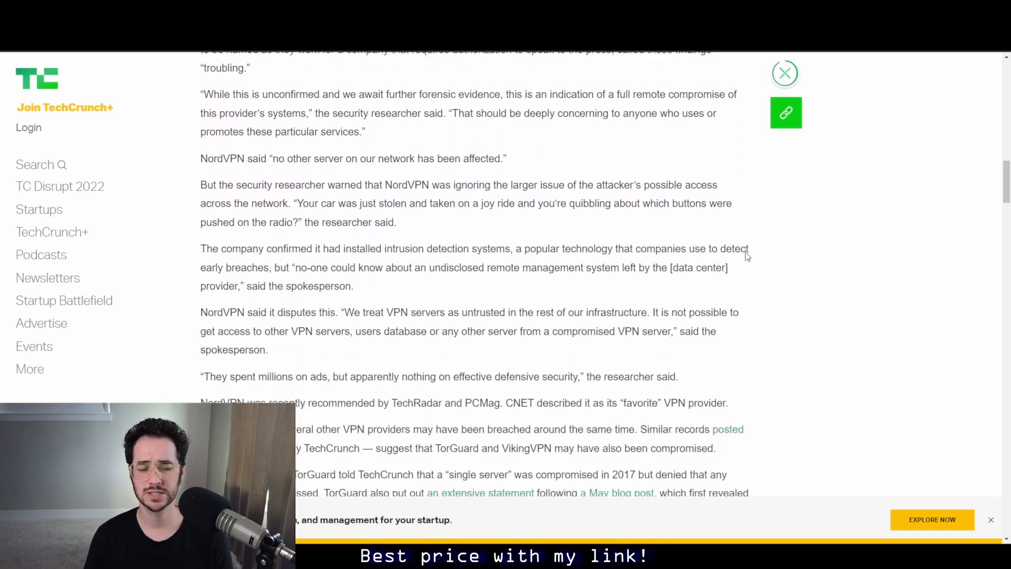
pyautogui.scroll(-3)
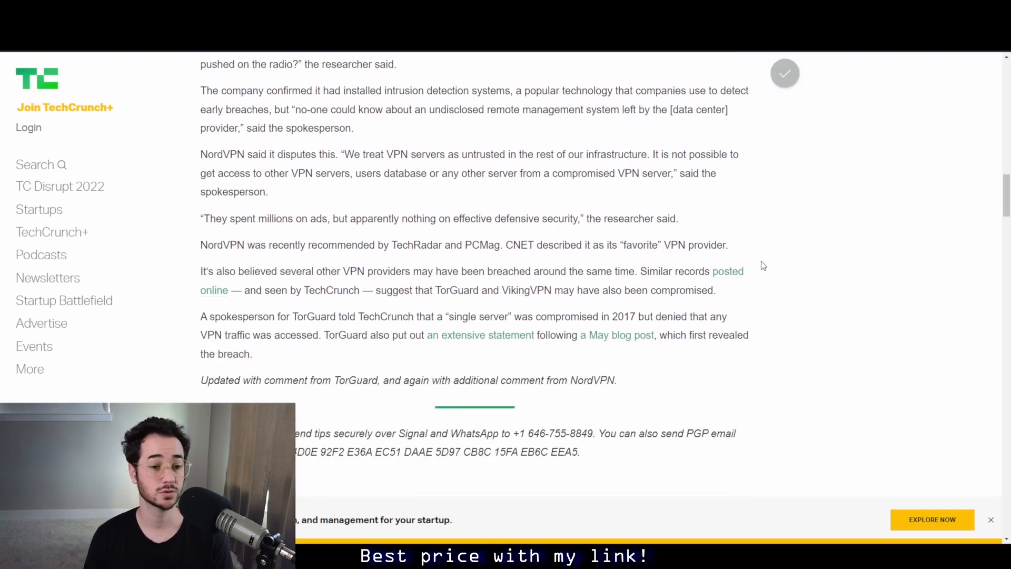